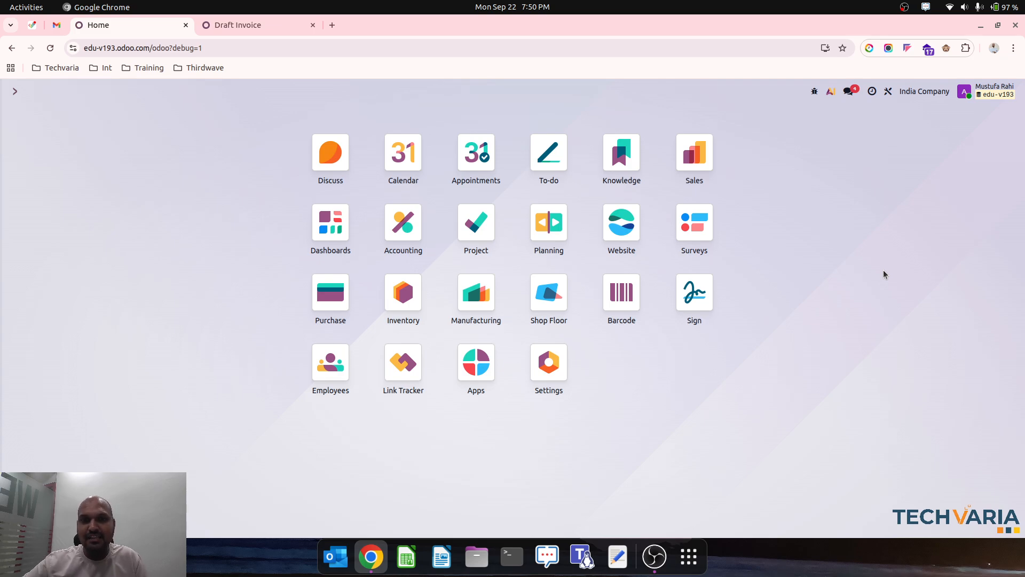
pyautogui.moveTo(413, 239)
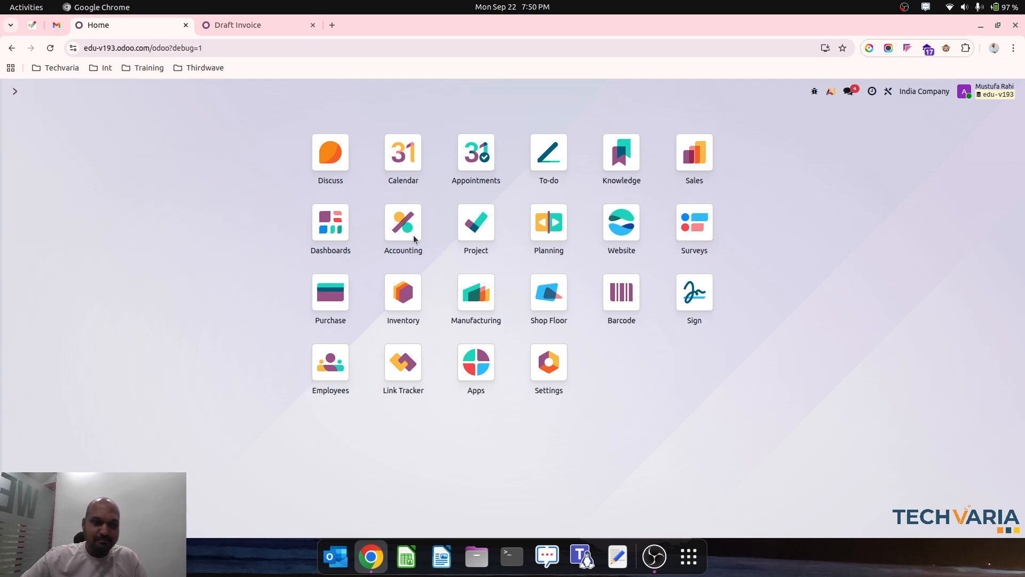
# Step: Reach the Fiscal Positions list from the Accounting app's Configuration menu and open Within Gujarat
pyautogui.click(403, 223)
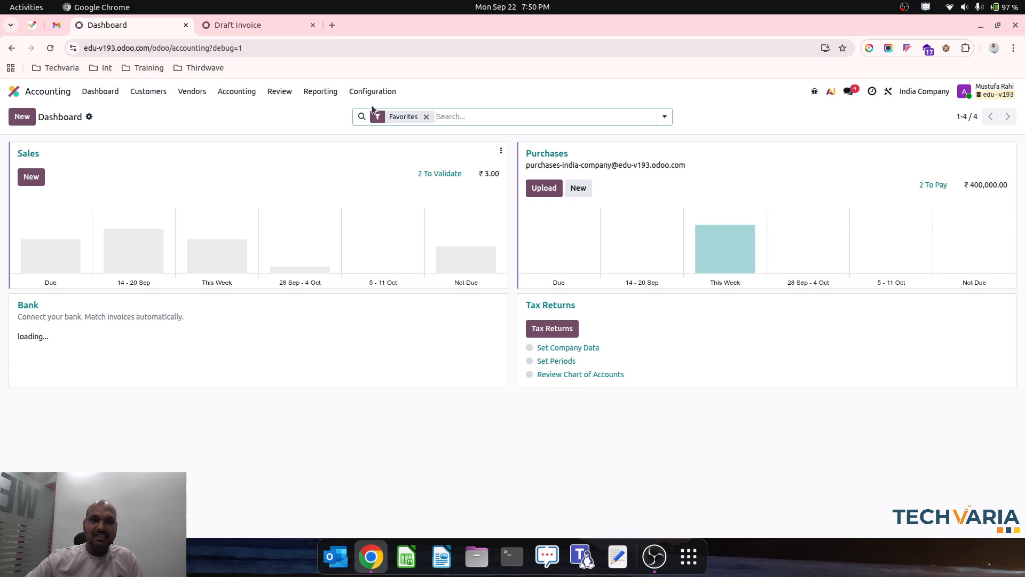
pyautogui.click(371, 90)
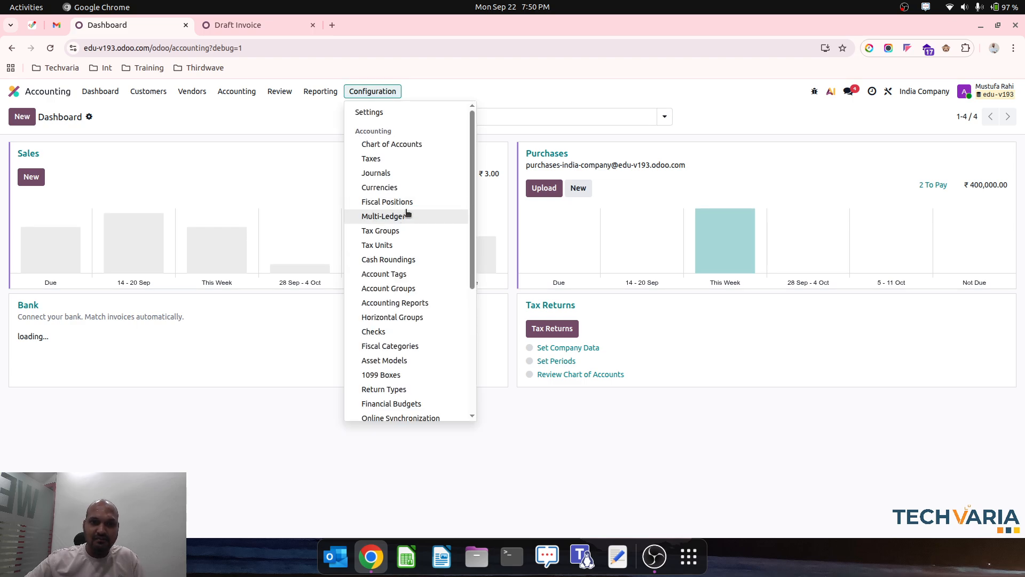
pyautogui.click(387, 202)
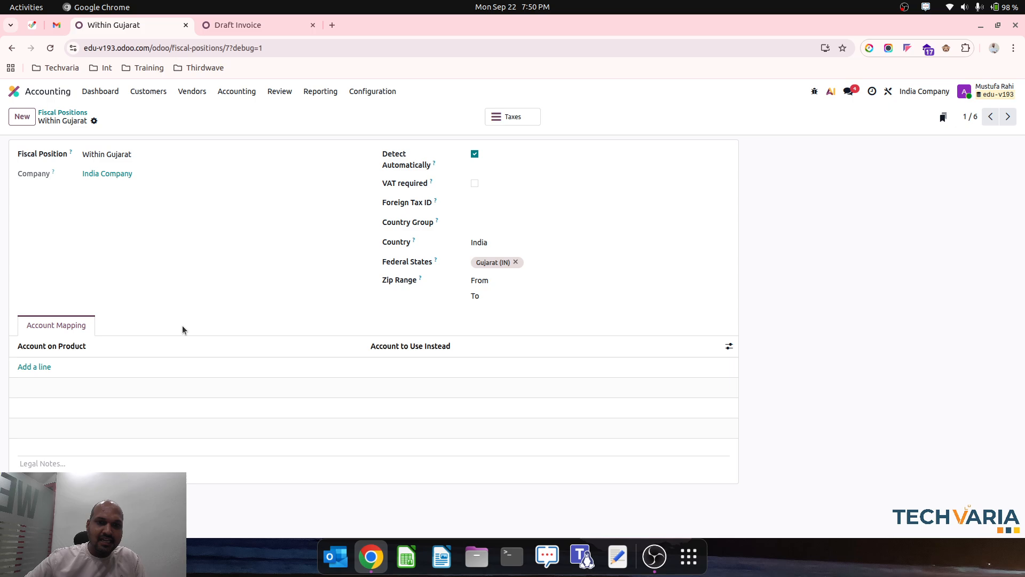
pyautogui.moveTo(309, 310)
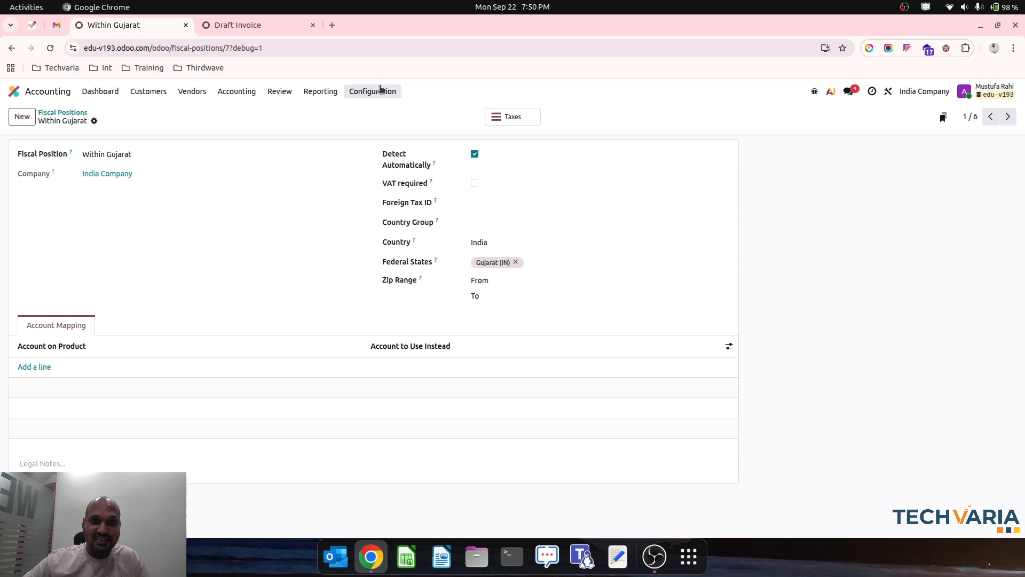
# Step: Show the tax list grouped by fiscal position and review Within Gujarat's twelve GST taxes
pyautogui.click(511, 116)
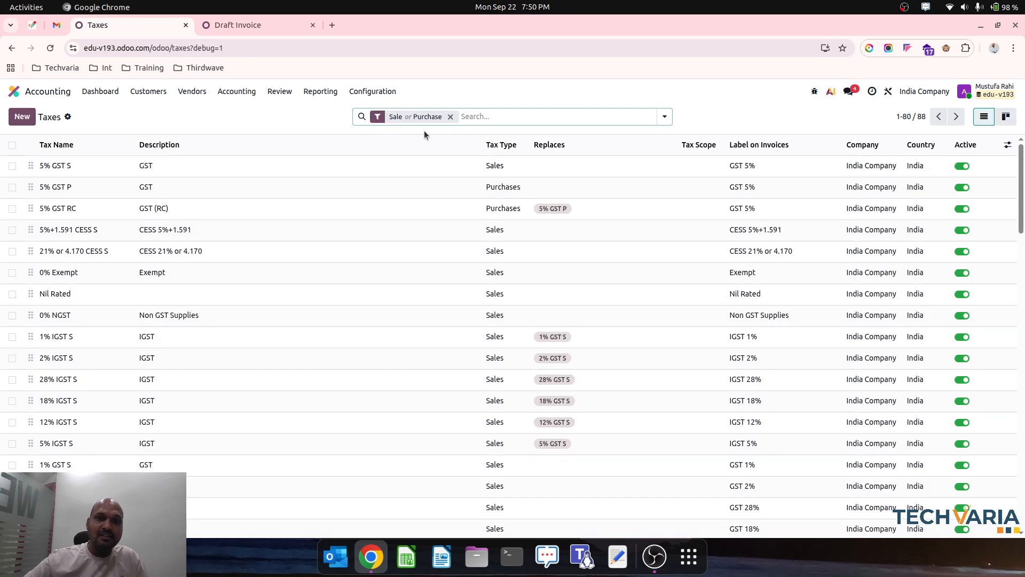
pyautogui.click(664, 117)
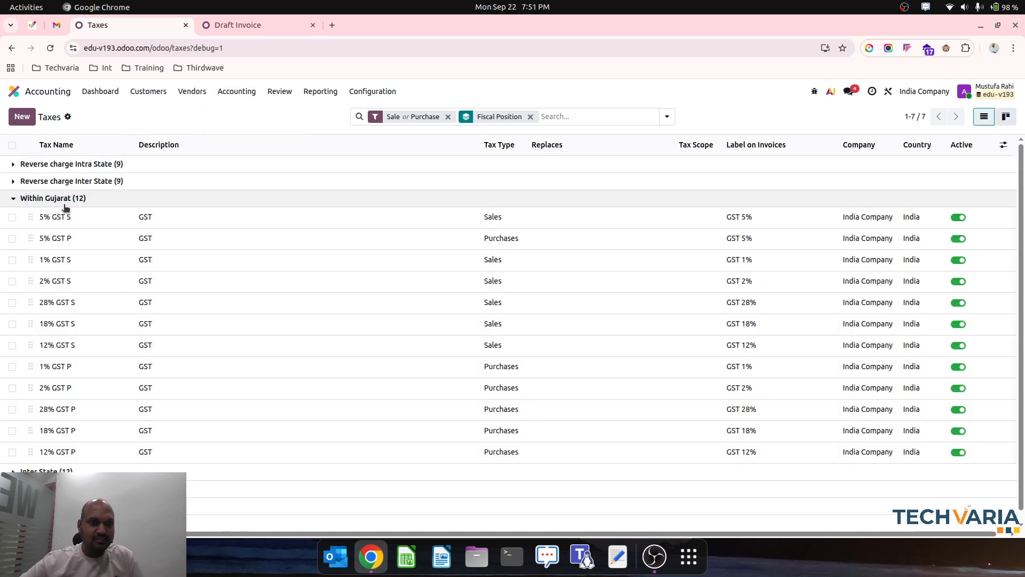
pyautogui.moveTo(90, 221)
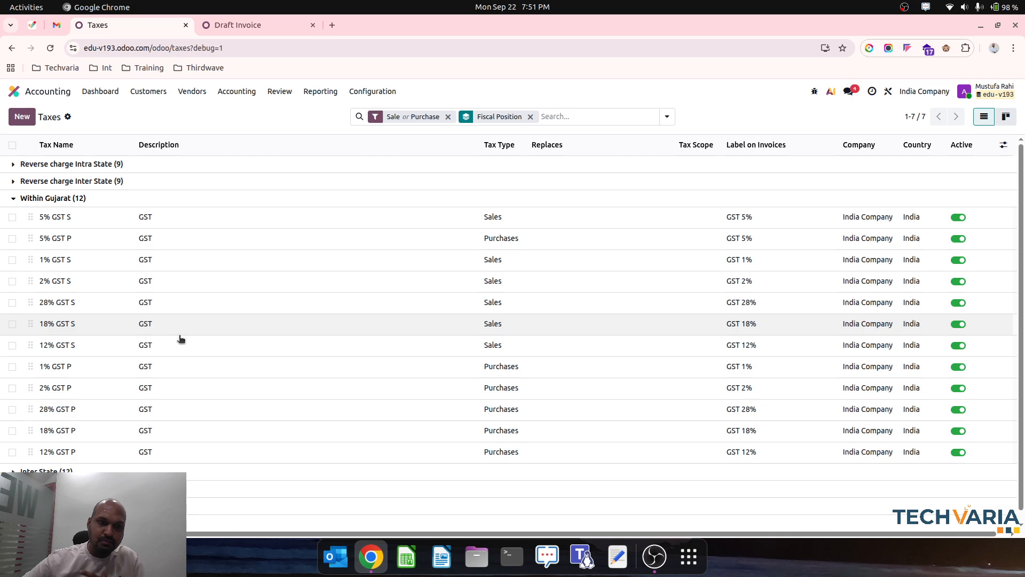
pyautogui.scroll(-3)
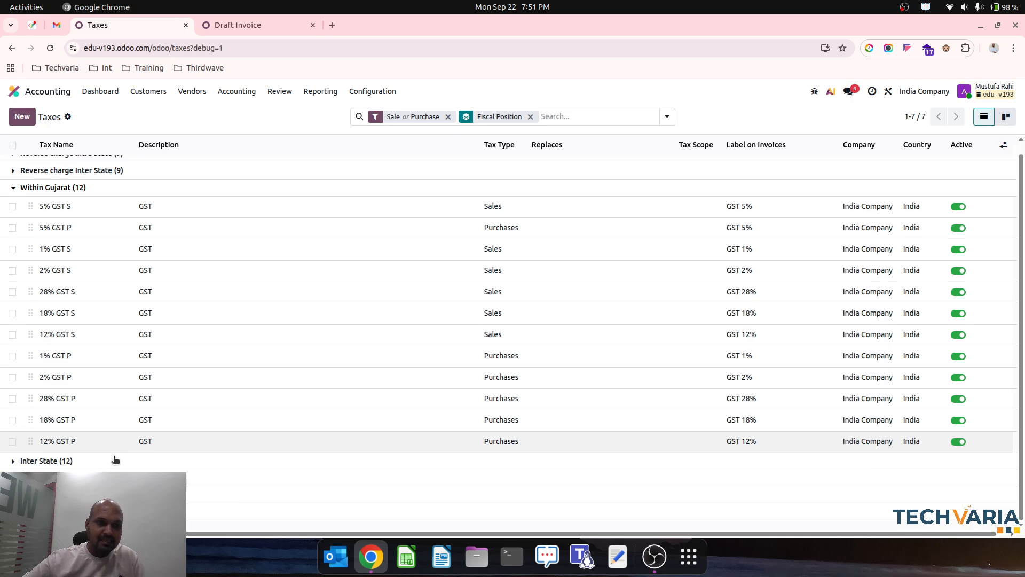
pyautogui.scroll(-3)
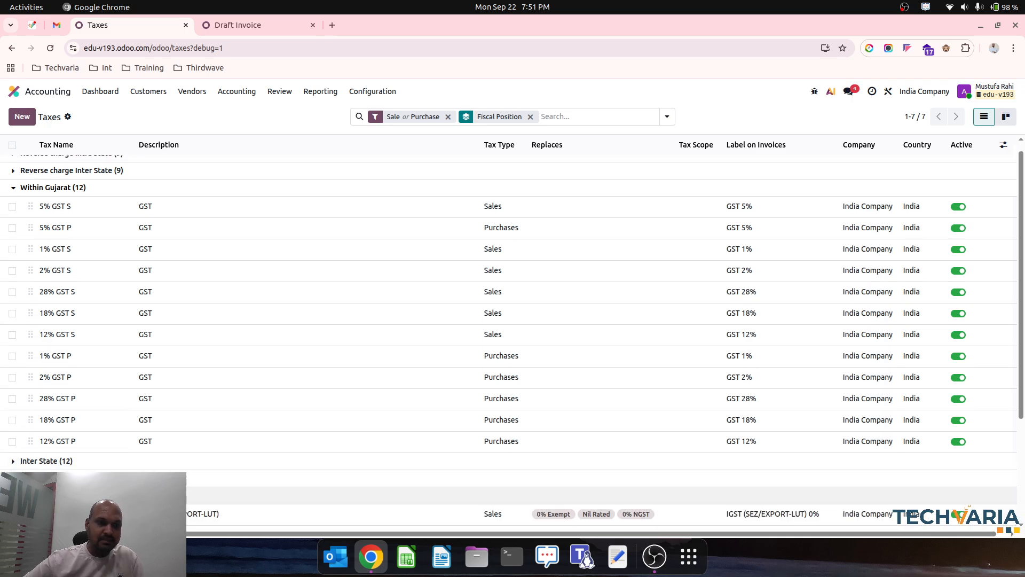
pyautogui.scroll(-3)
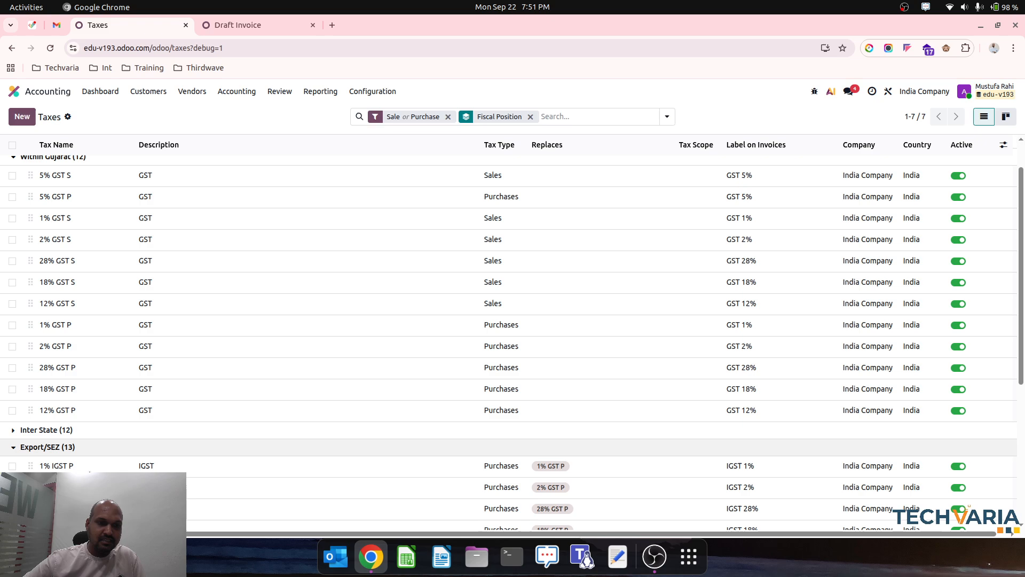
# Step: Open the Export/SEZ fiscal position from the fiscal positions list
pyautogui.click(238, 25)
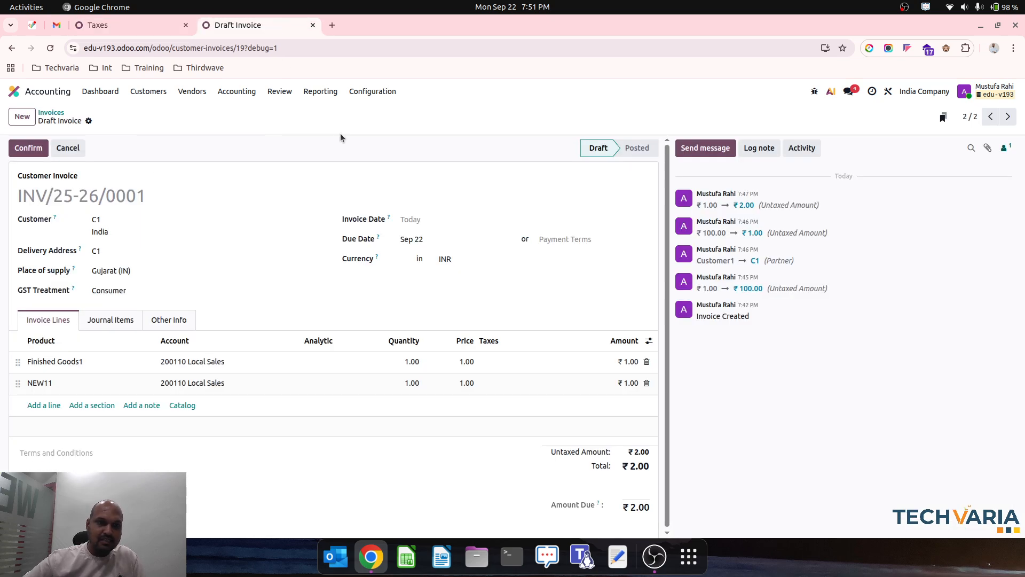
pyautogui.click(371, 90)
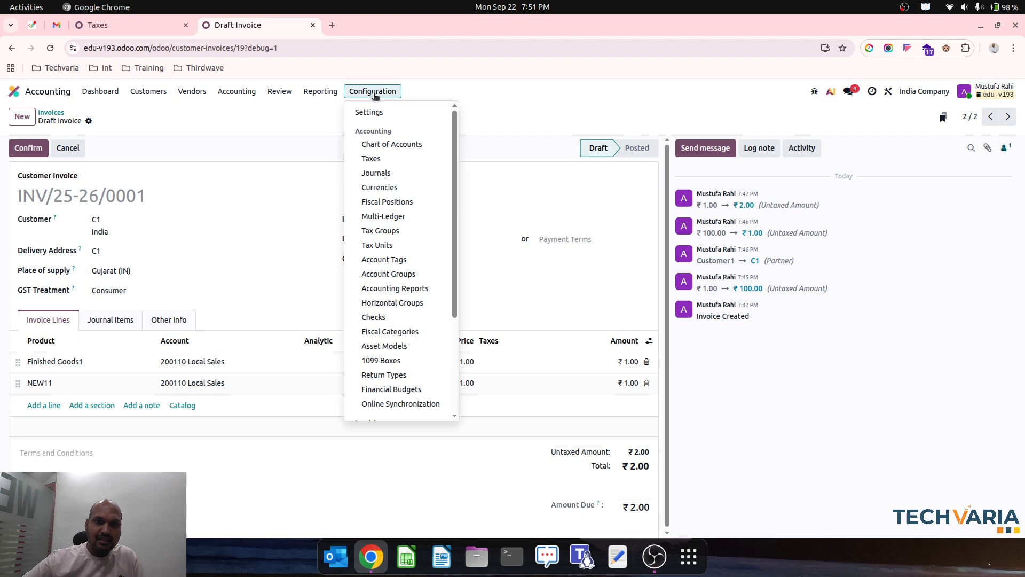
pyautogui.click(386, 201)
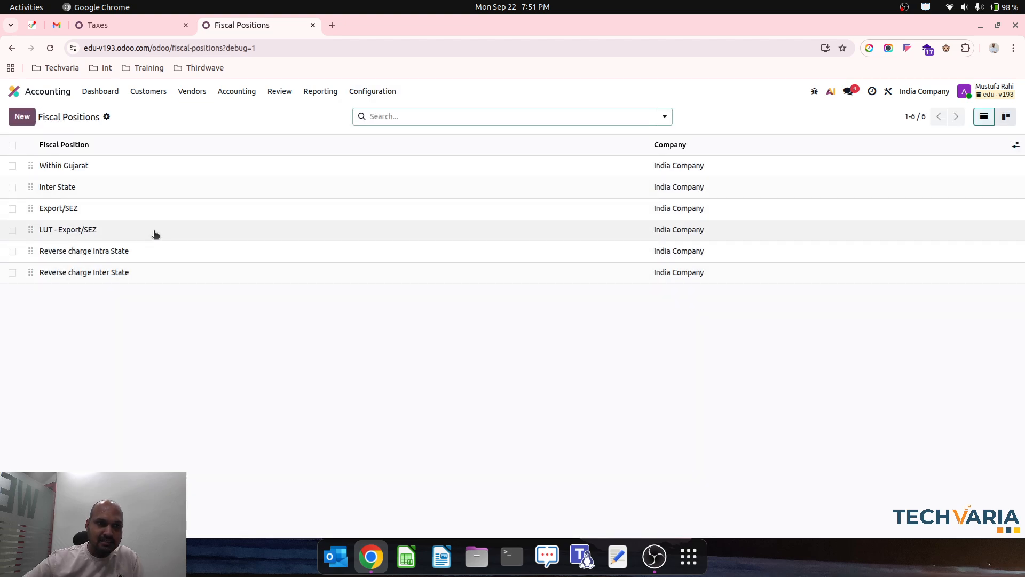
pyautogui.click(58, 208)
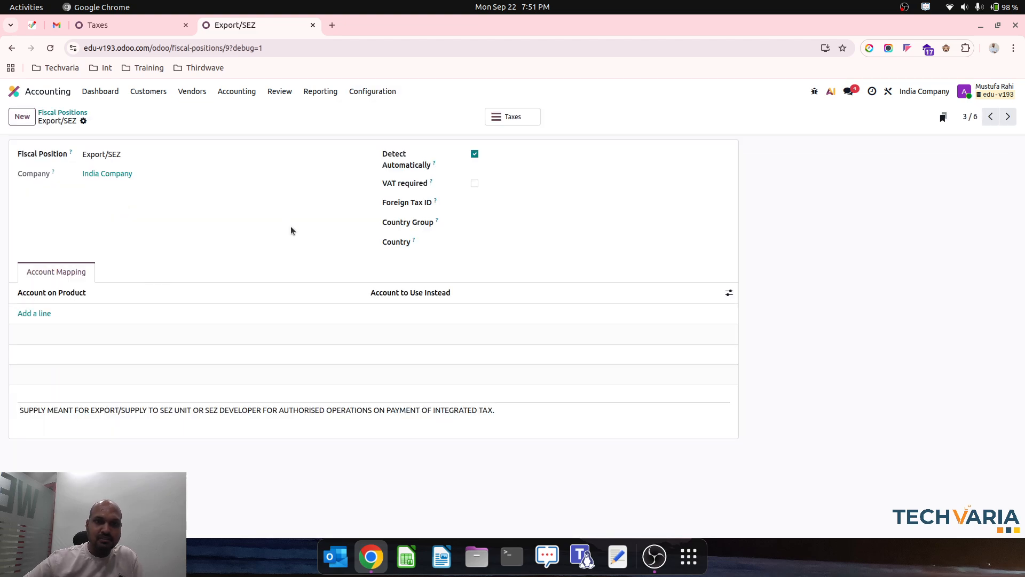
pyautogui.moveTo(256, 210)
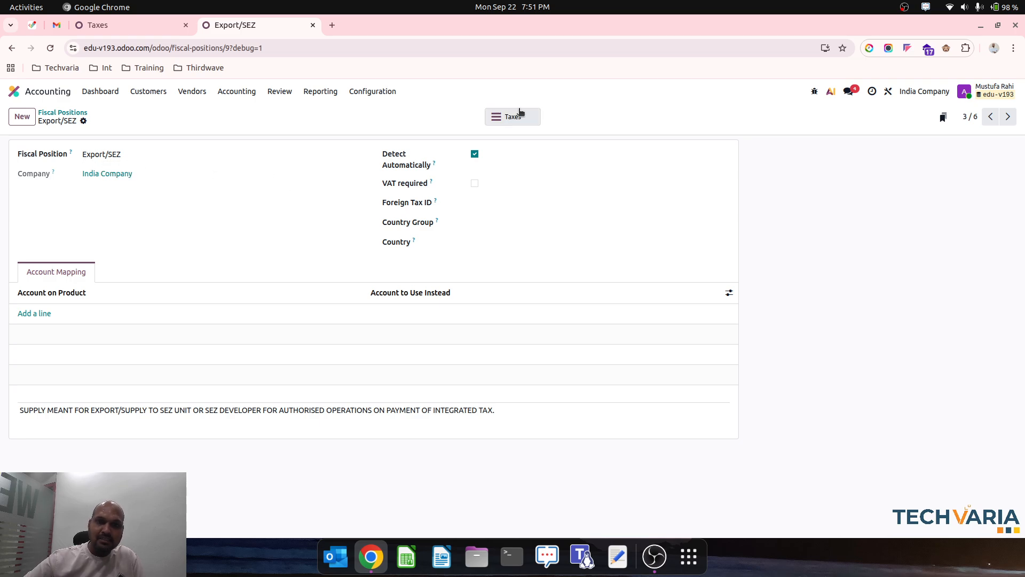
# Step: Review Export/SEZ's 13 linked IGST taxes and the 1% IGST P tax, then return to the fiscal positions list
pyautogui.click(512, 117)
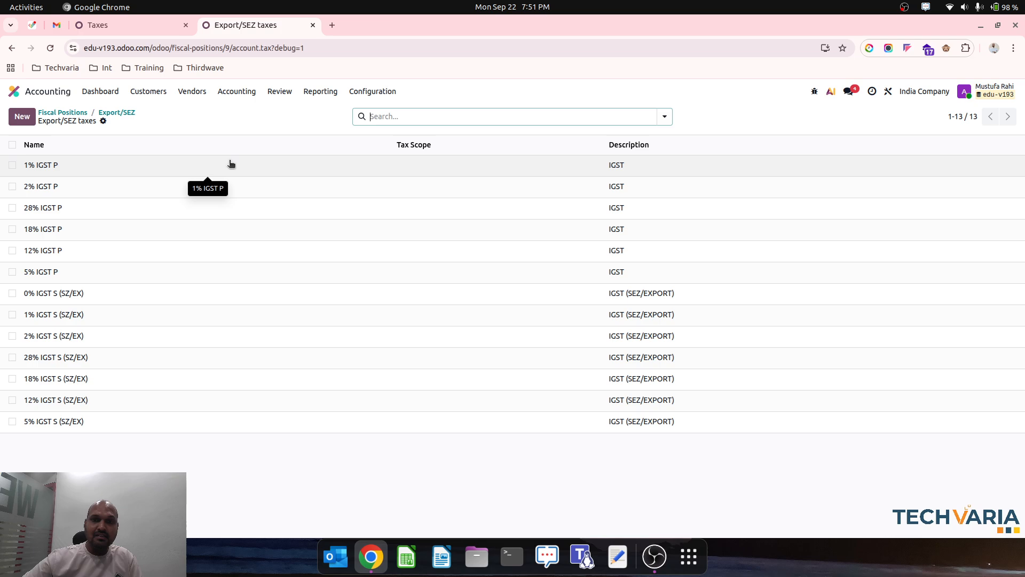
pyautogui.moveTo(604, 172)
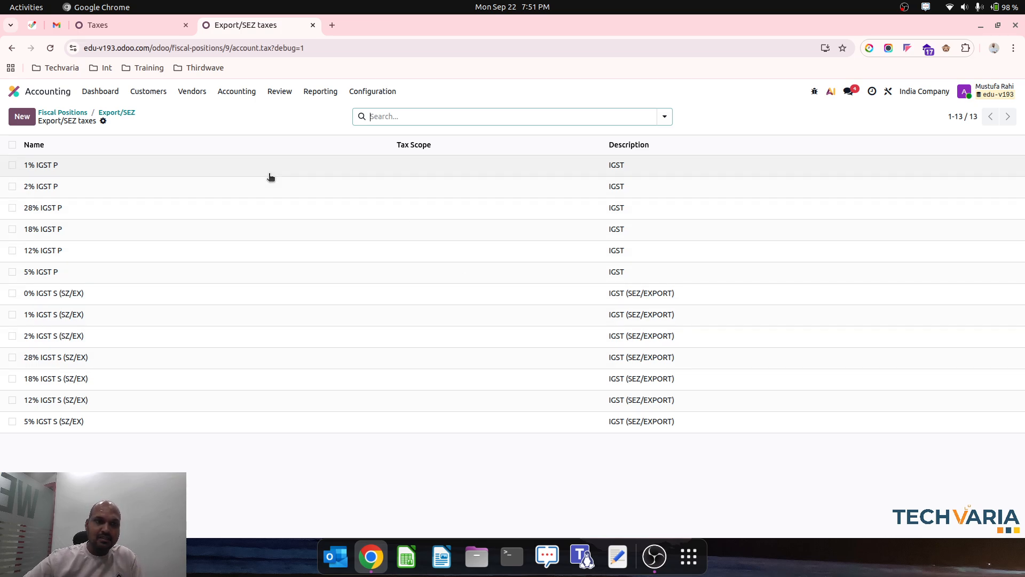
pyautogui.click(41, 164)
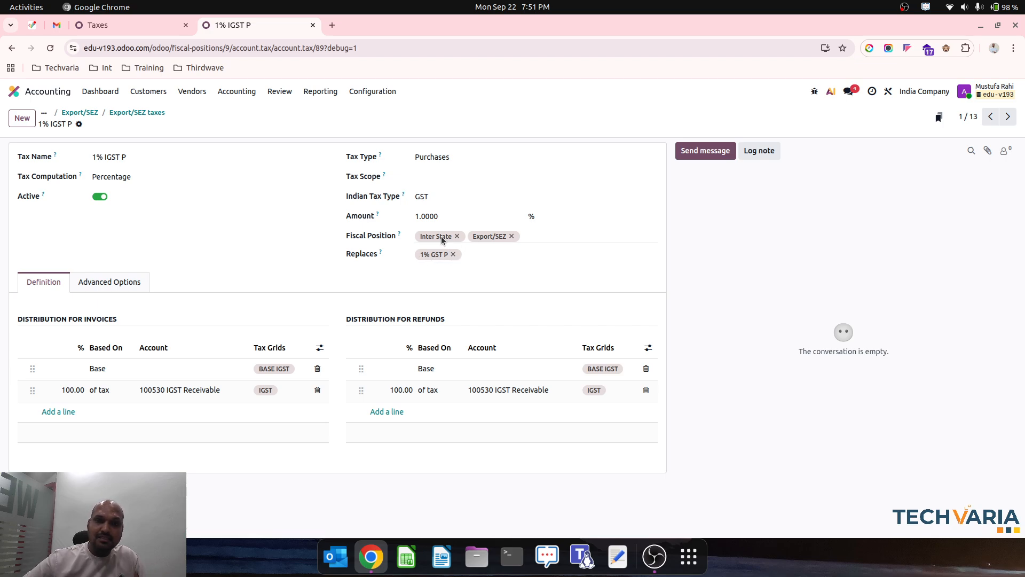
pyautogui.moveTo(514, 246)
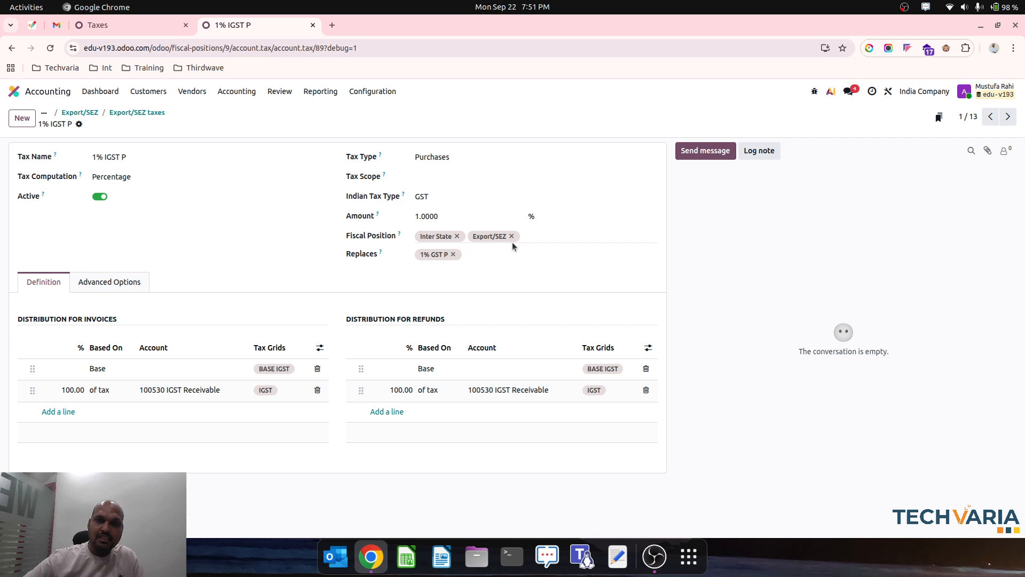
pyautogui.moveTo(284, 224)
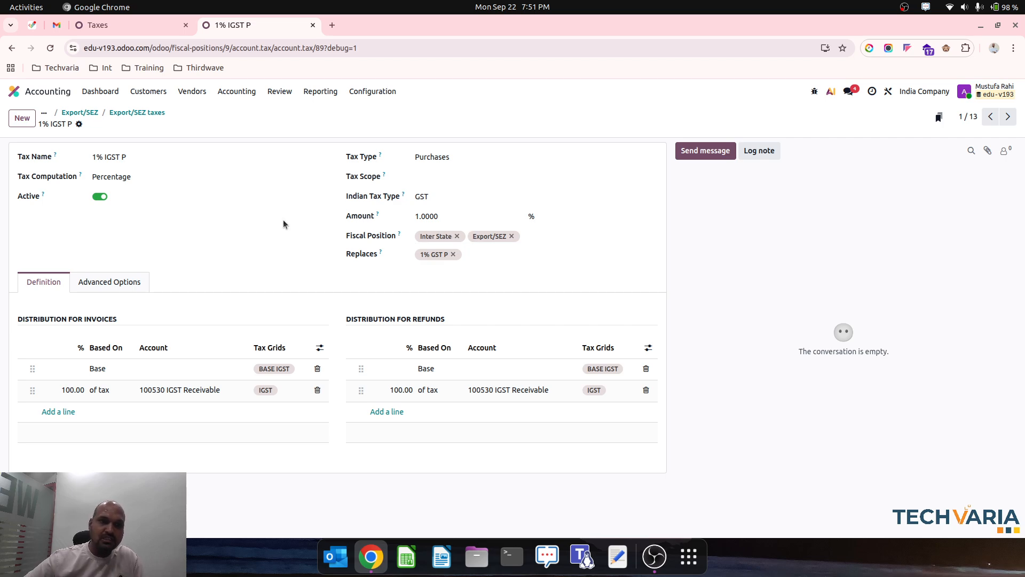
pyautogui.click(131, 157)
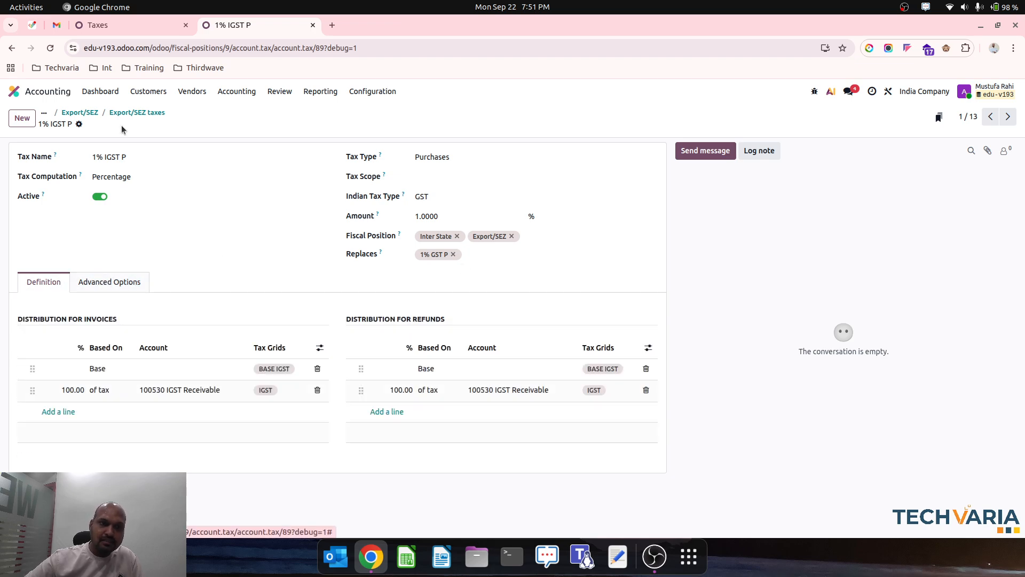
pyautogui.click(79, 112)
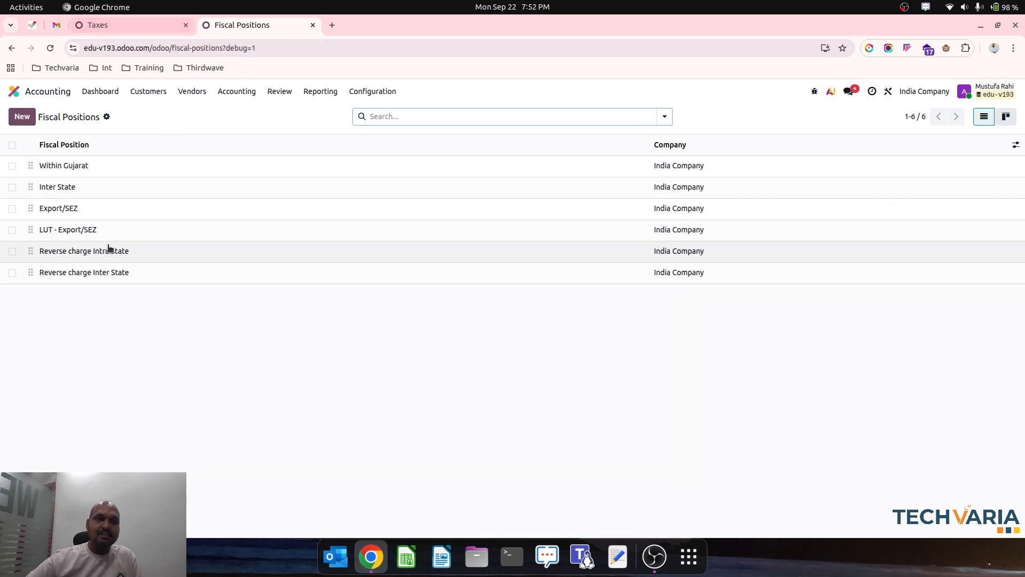
# Step: Review the Reverse charge Intra State and next fiscal position, then the grouped tax list's nine Reverse charge Inter State taxes
pyautogui.click(83, 250)
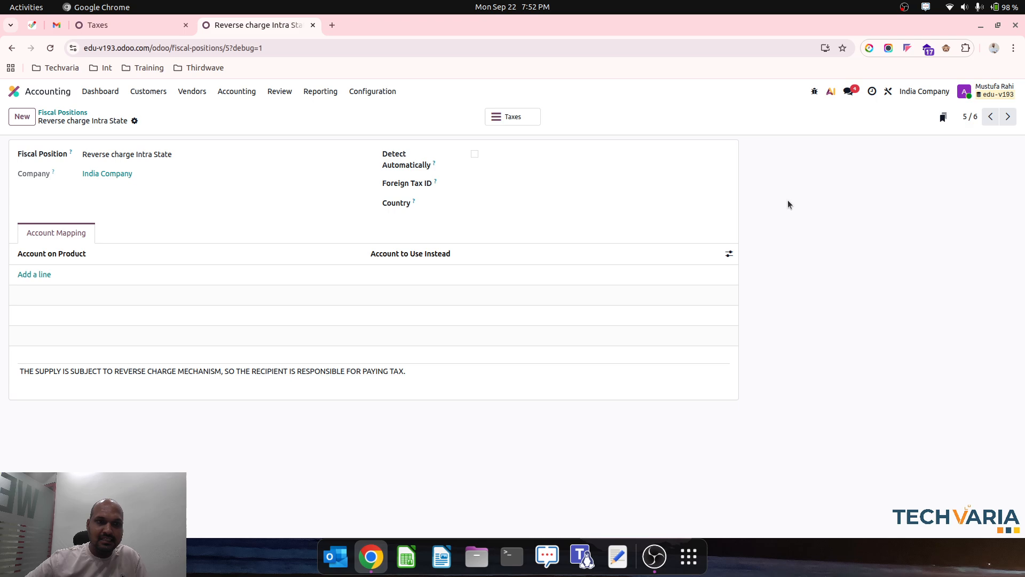
pyautogui.moveTo(444, 135)
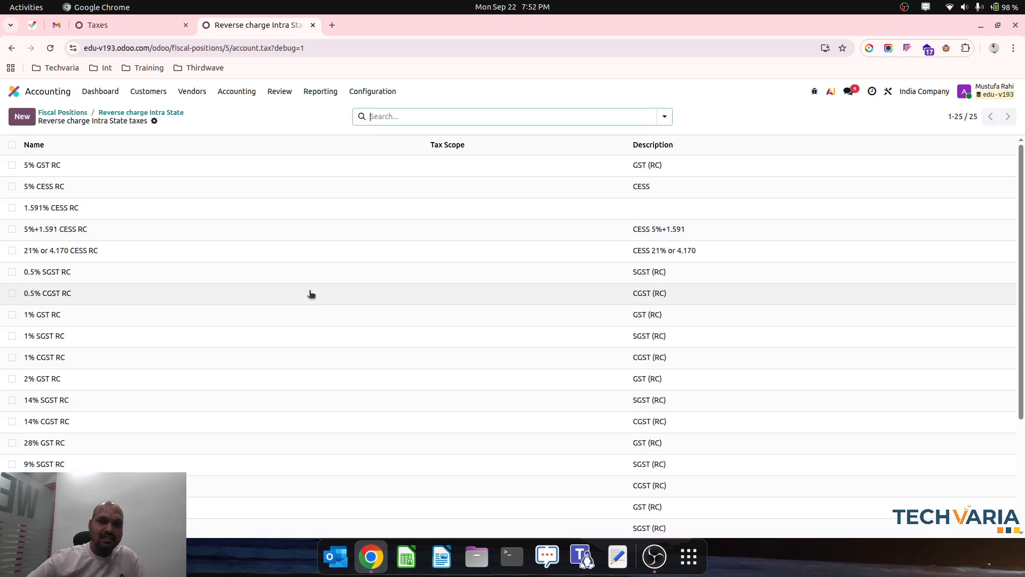
pyautogui.scroll(-3)
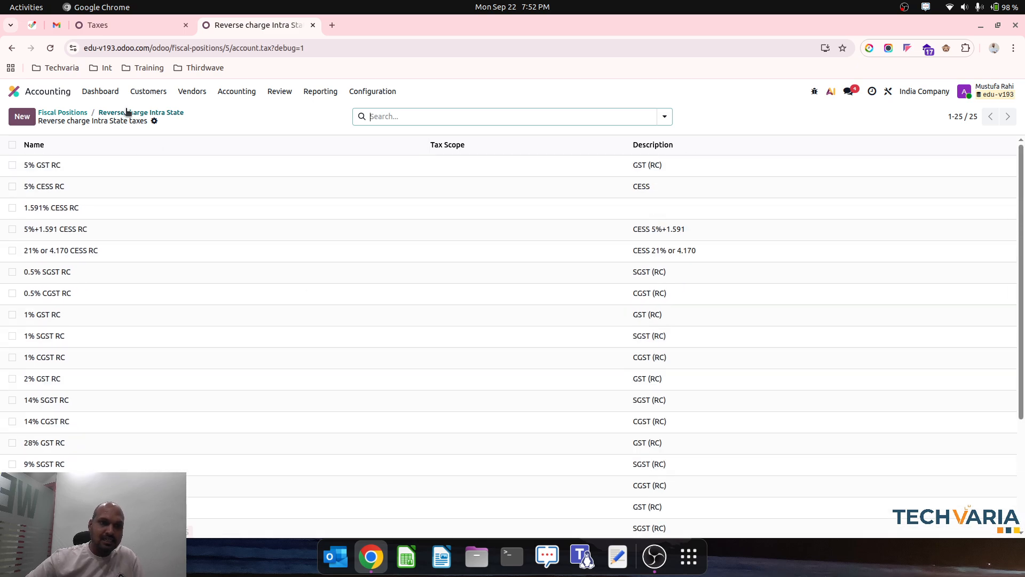
pyautogui.click(141, 113)
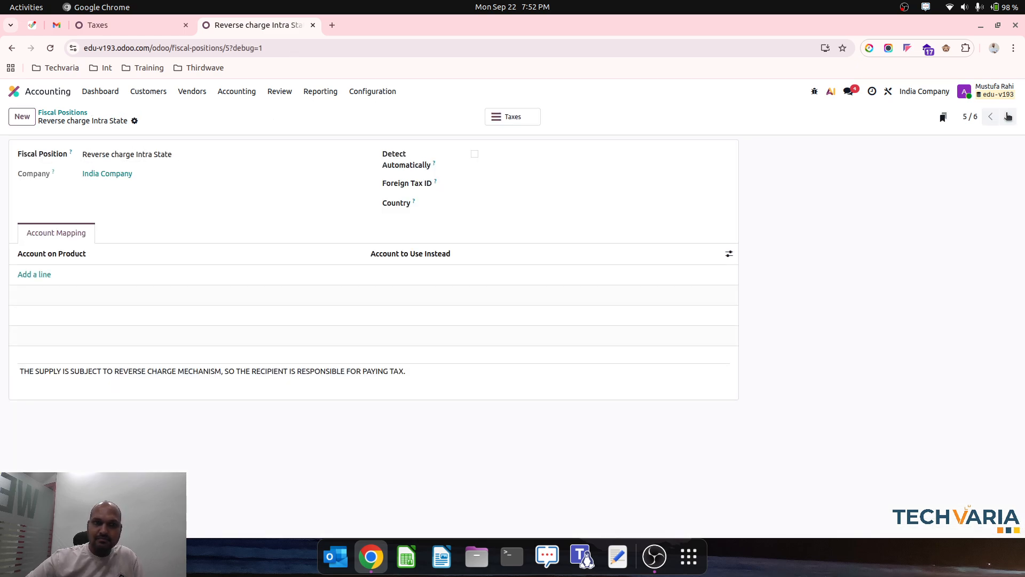
pyautogui.click(1008, 117)
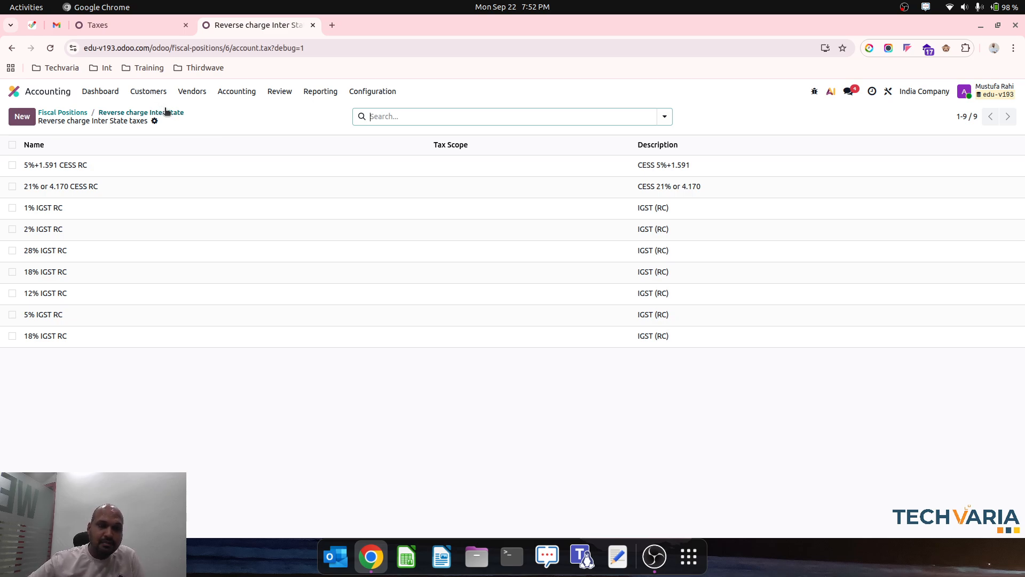
pyautogui.click(21, 116)
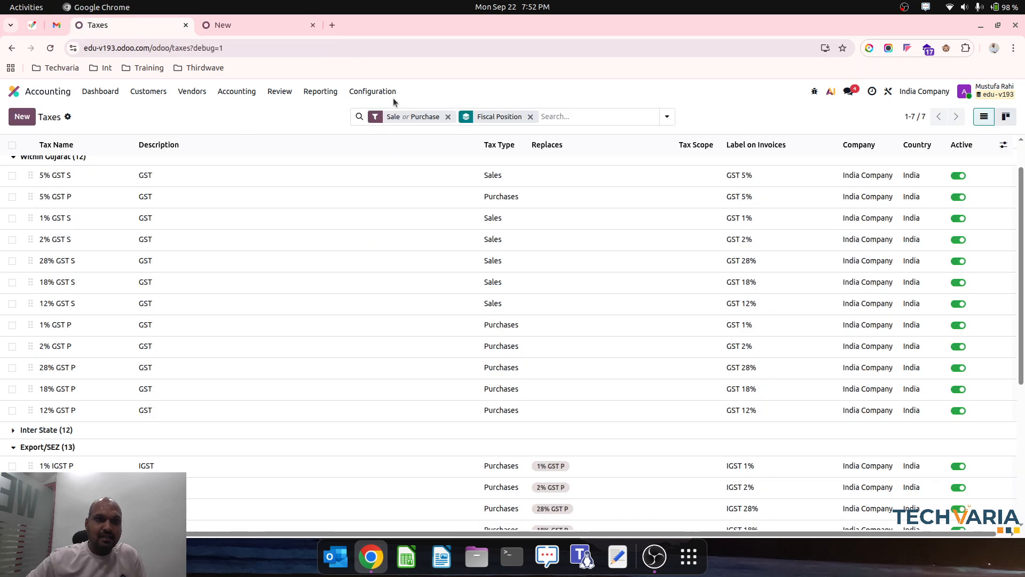
pyautogui.scroll(3)
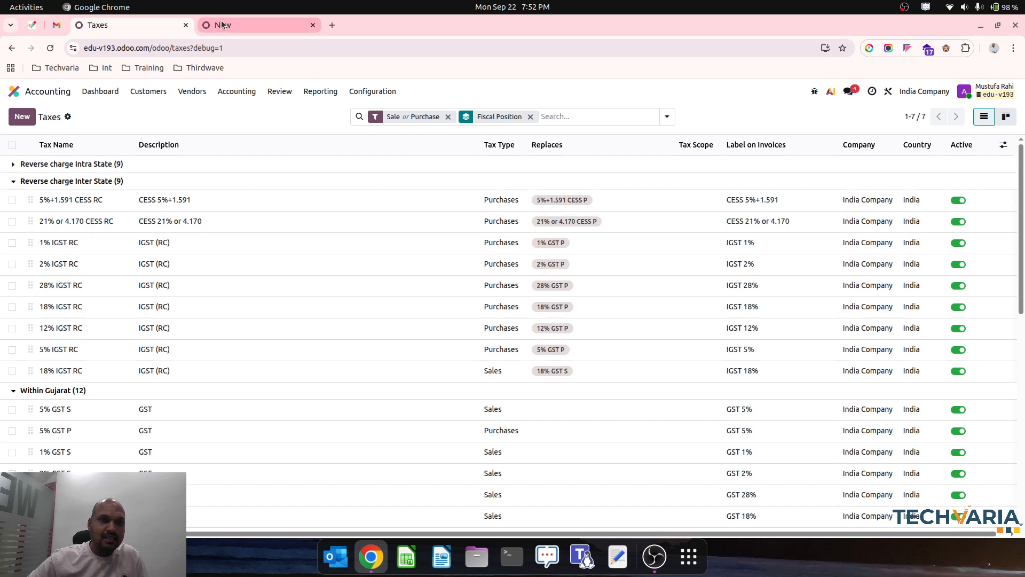
# Step: Create tax 'RC - New Tax' at 1% and assign it to the Reverse charge Inter State fiscal position
pyautogui.click(22, 117)
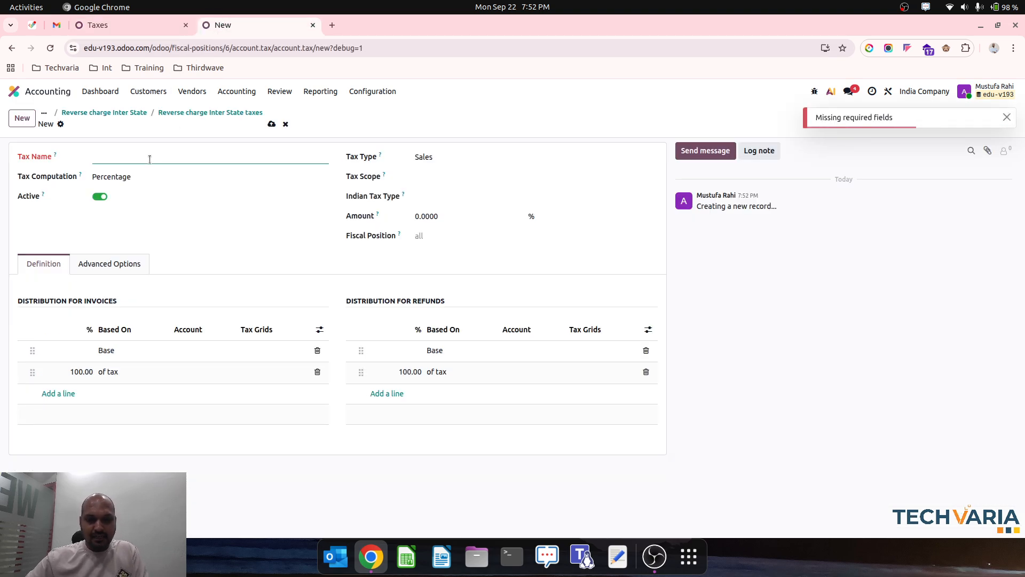
pyautogui.write('RC - New')
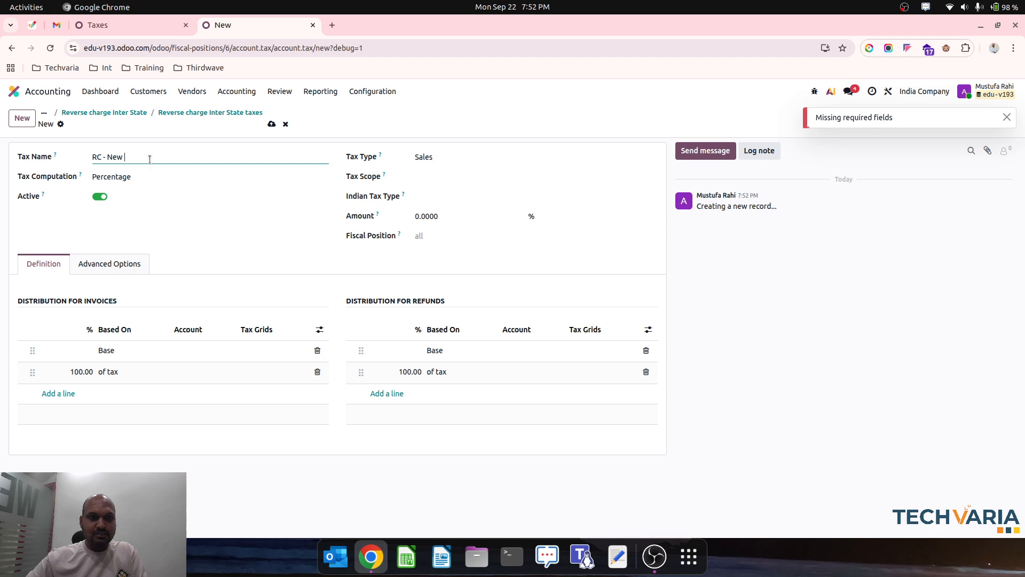
pyautogui.write('Tax')
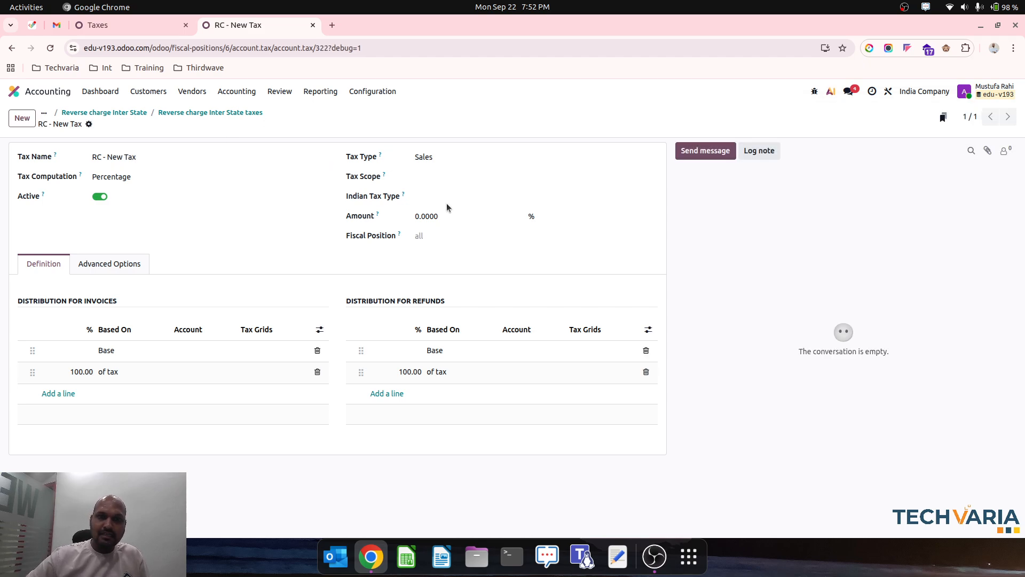
pyautogui.click(426, 216)
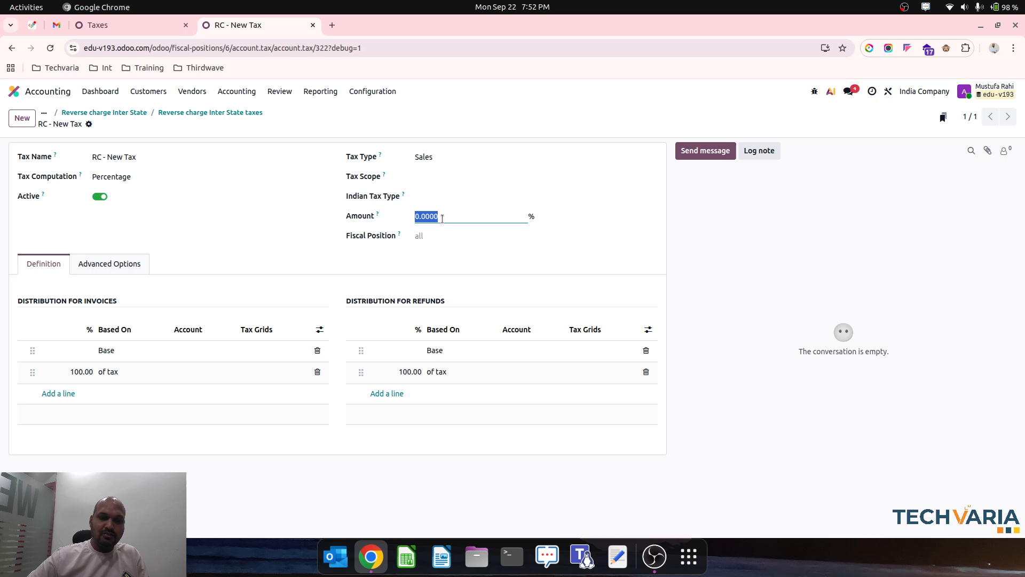
pyautogui.click(470, 235)
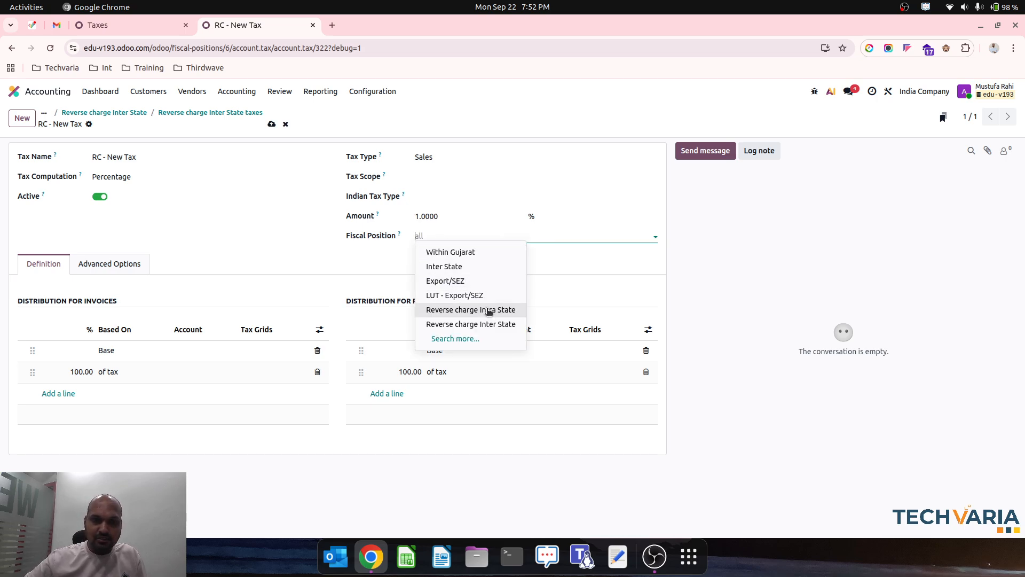
pyautogui.click(470, 324)
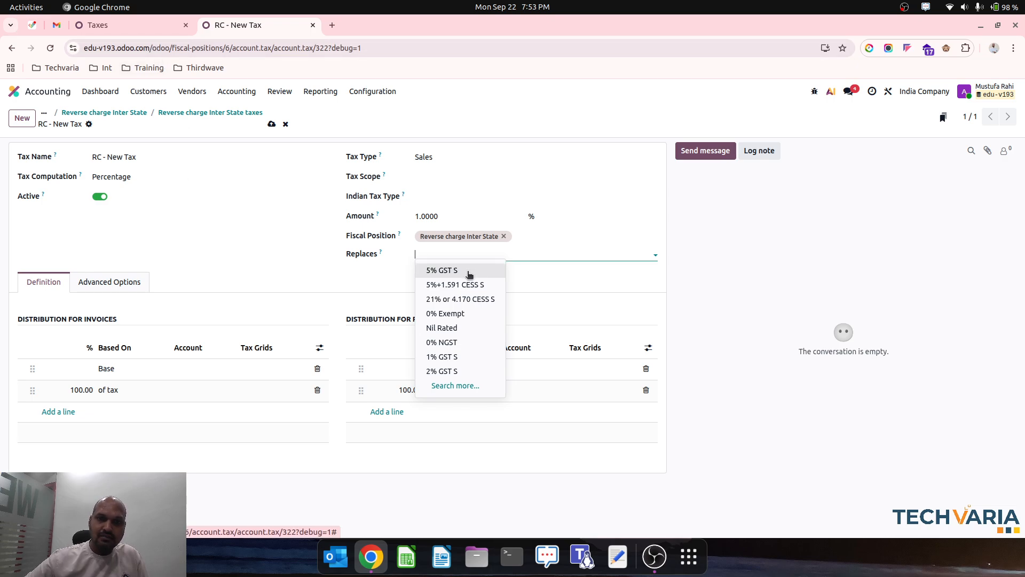
# Step: Make the tax replace 5% GST S and post invoice and refund lines to the GST RCM account 112370
pyautogui.click(441, 270)
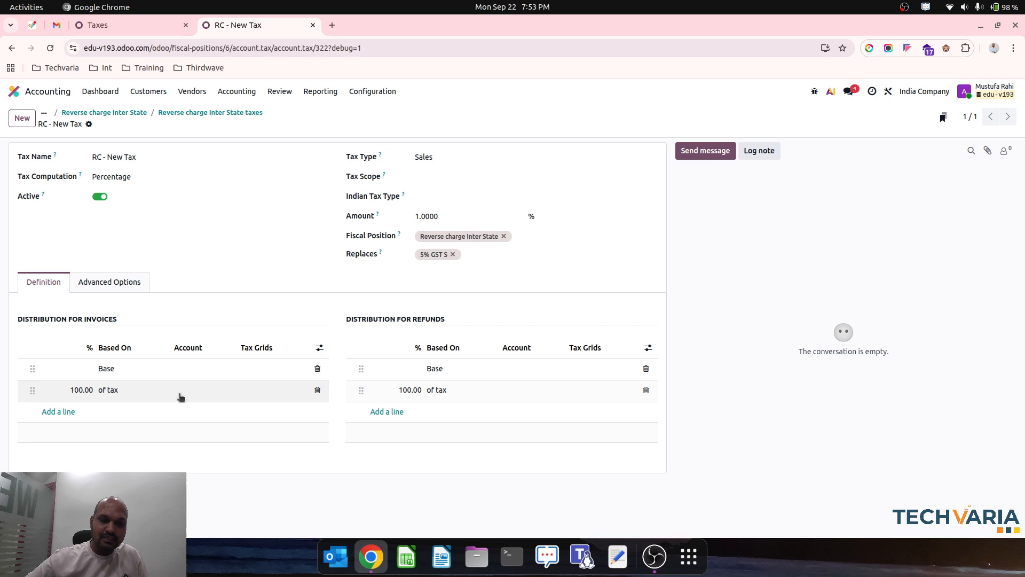
pyautogui.click(202, 390)
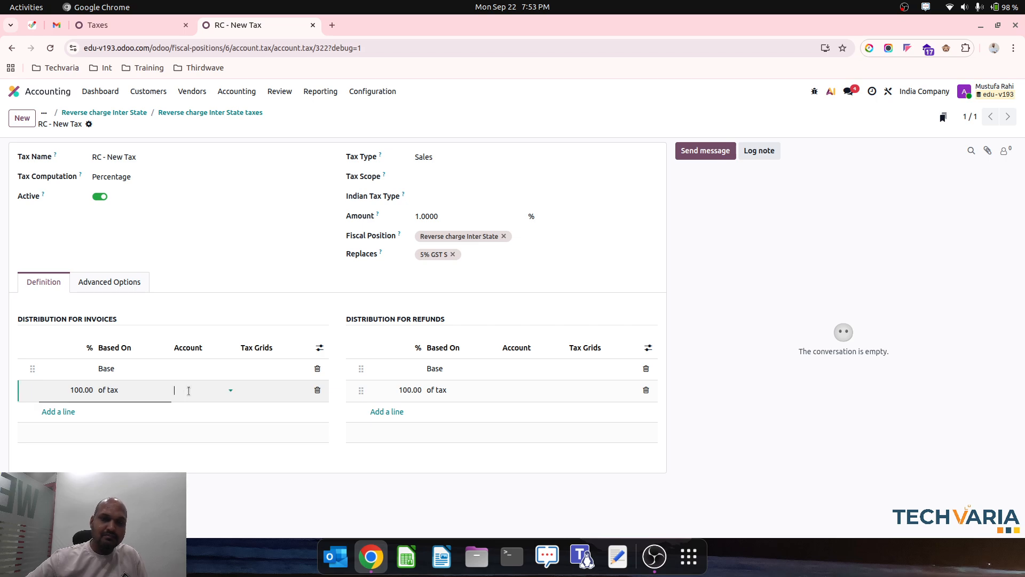
pyautogui.write('crm')
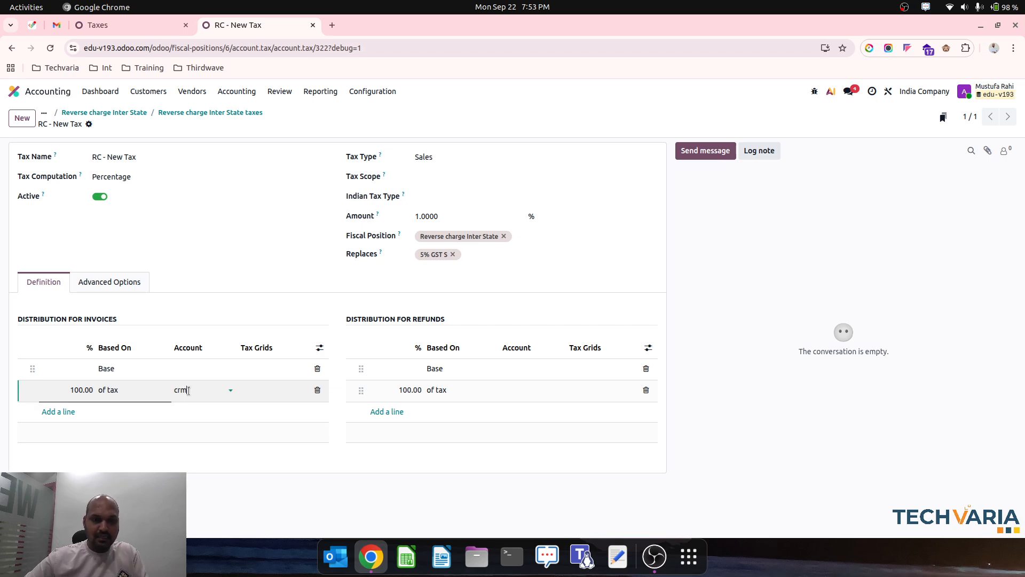
pyautogui.write('rcm')
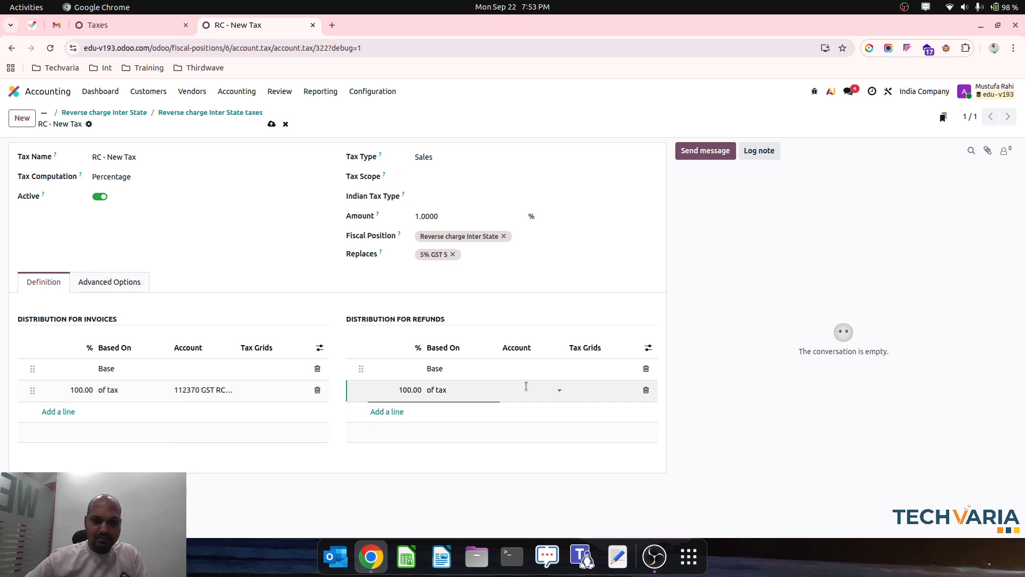
pyautogui.click(529, 390)
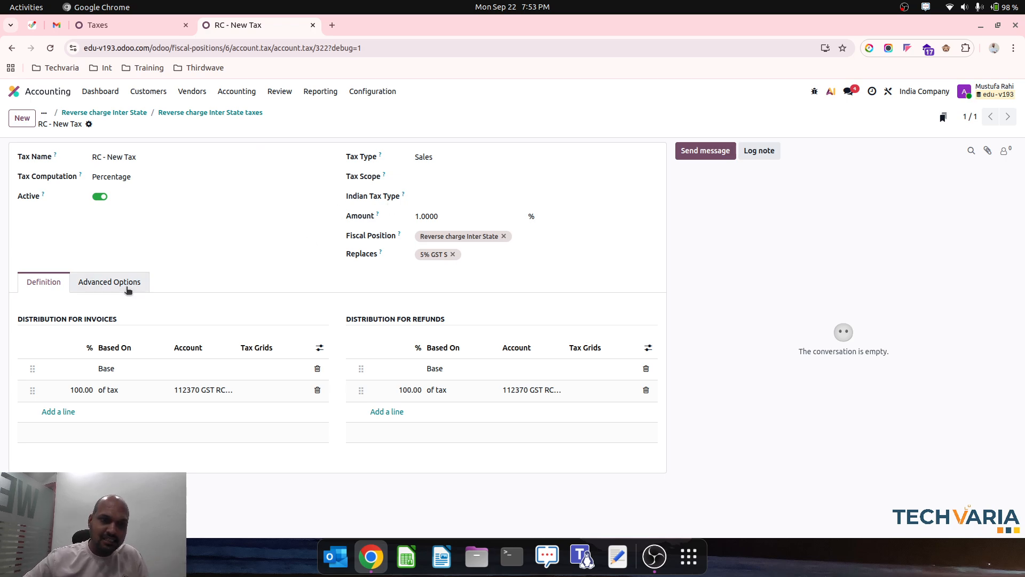
# Step: Label the tax '1% RC - New Tax' on invoices in Advanced Options and save
pyautogui.click(109, 282)
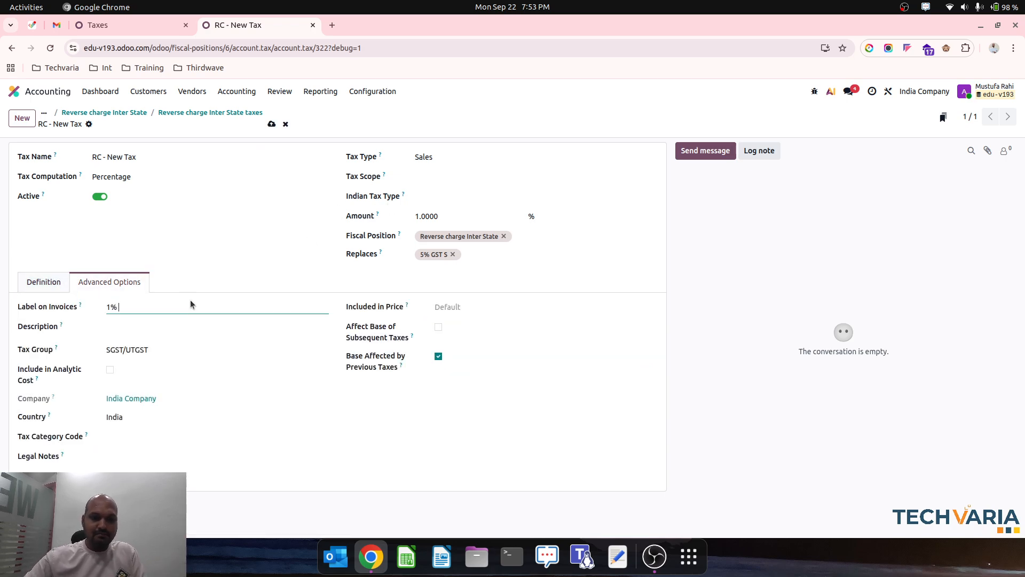
pyautogui.write('RC - N')
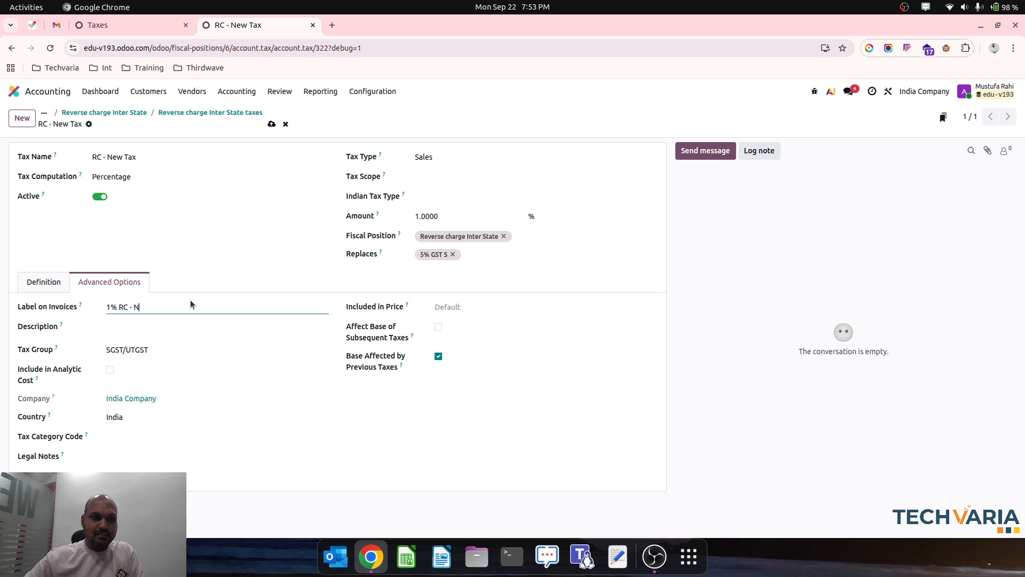
pyautogui.write('ew Tax')
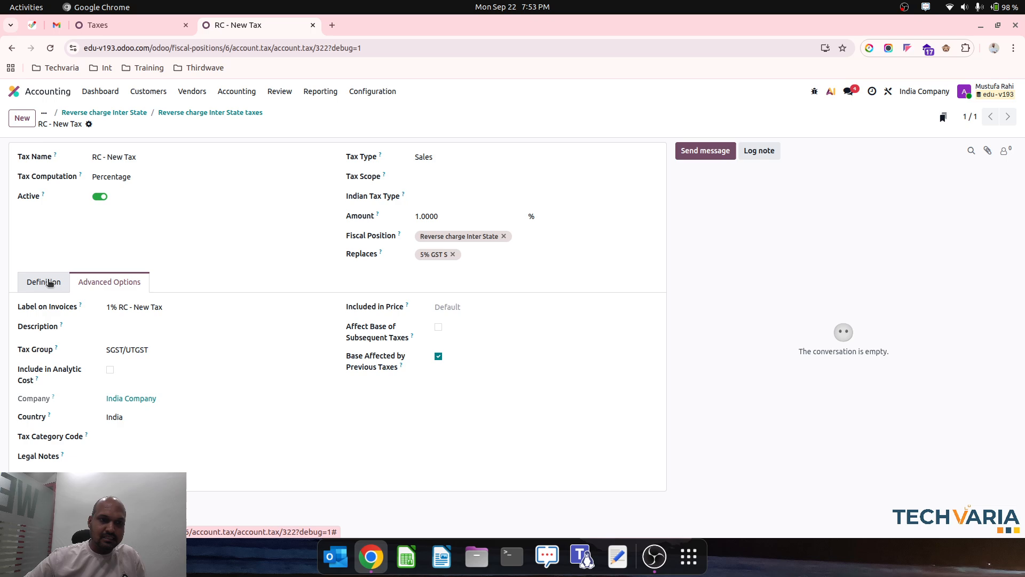
pyautogui.click(43, 282)
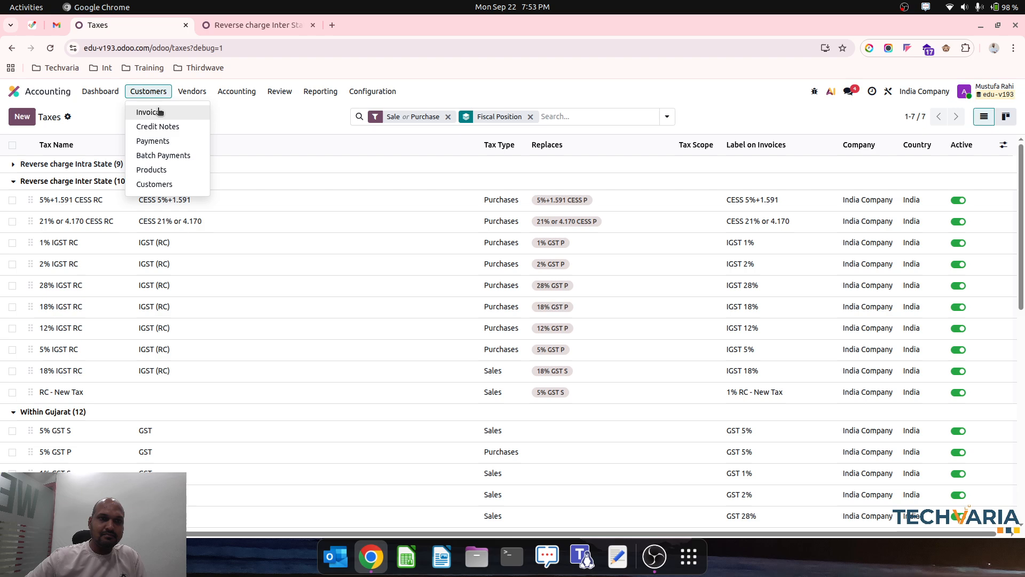
# Step: Check Customer1's Mumbai address in Contacts, then bring up draft invoice INV/25-26/0001
pyautogui.click(147, 113)
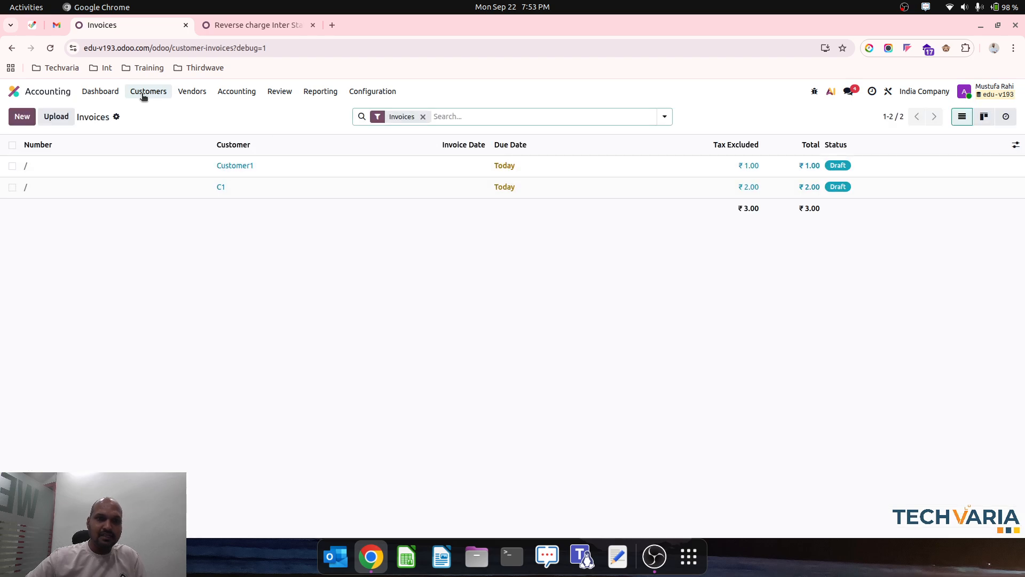
pyautogui.click(148, 91)
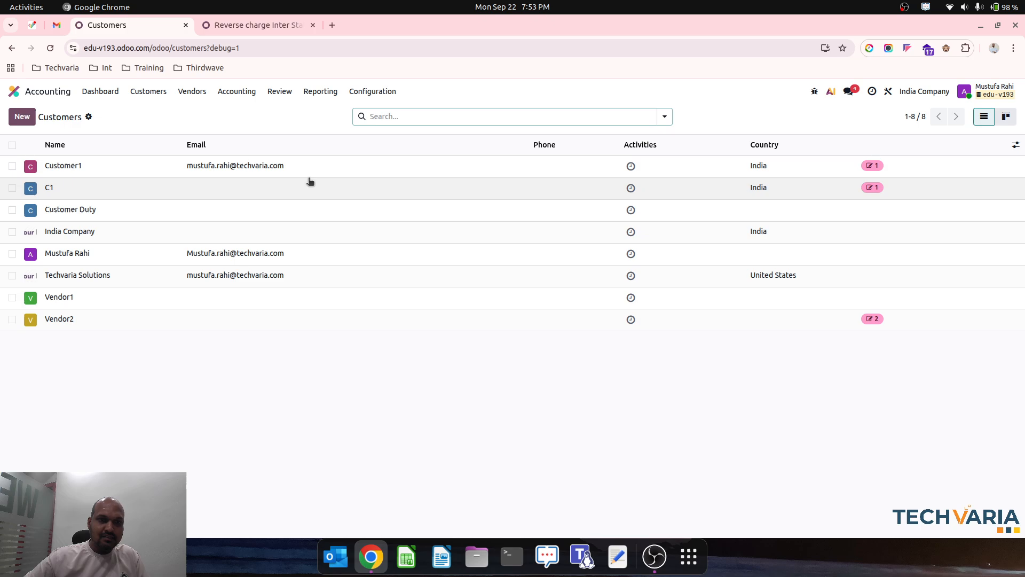
pyautogui.click(49, 188)
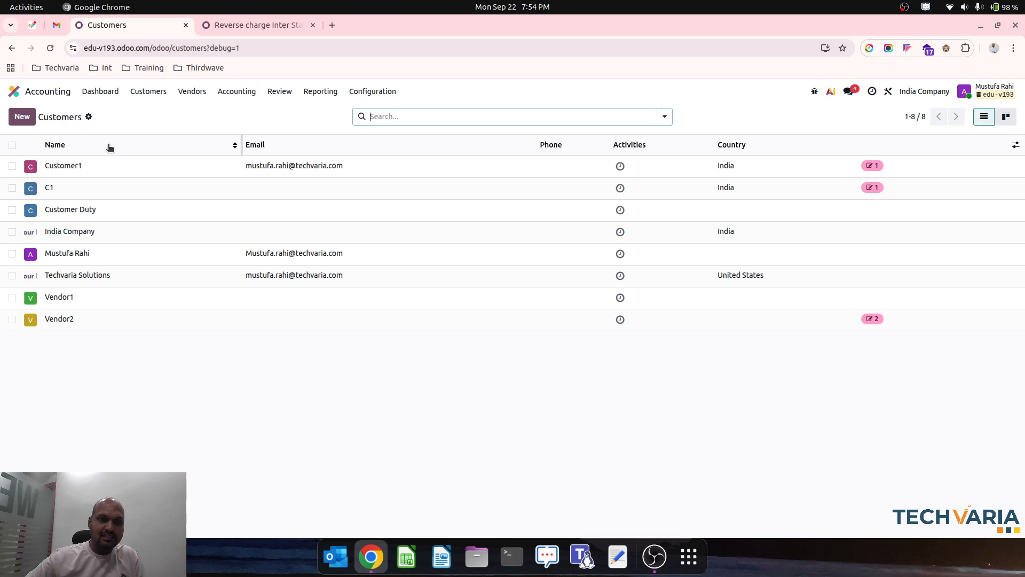
pyautogui.click(63, 166)
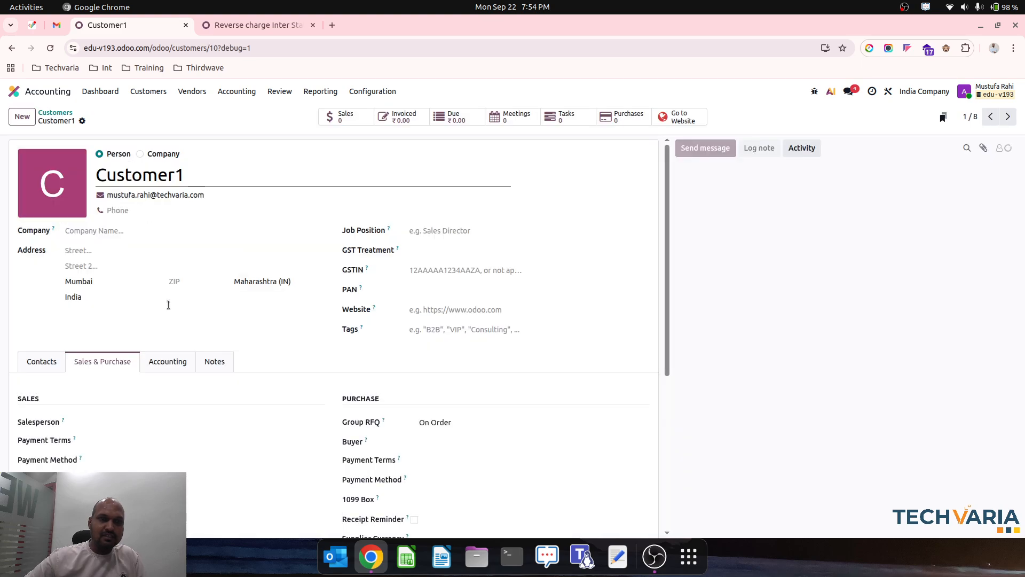
pyautogui.scroll(-3)
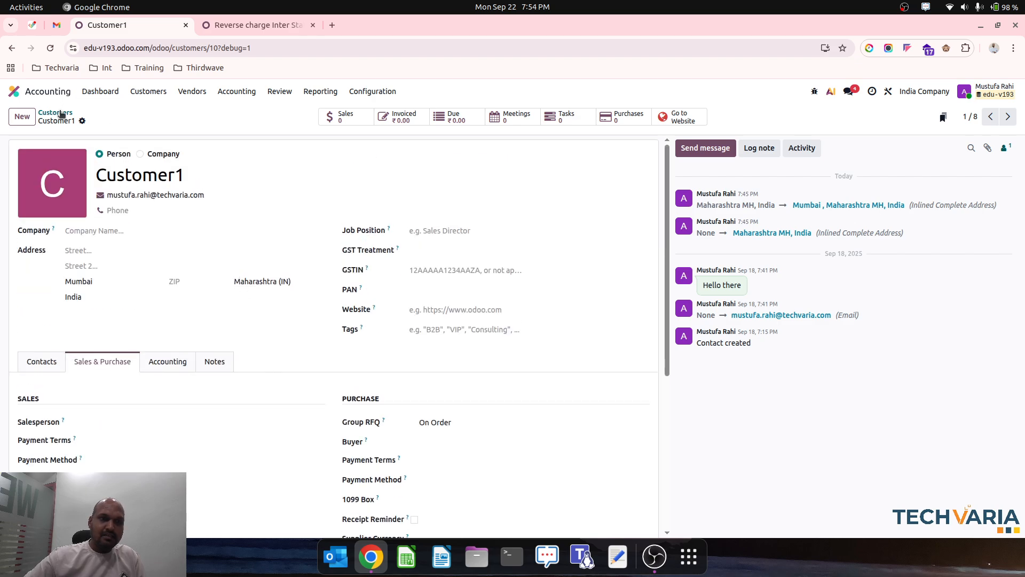
pyautogui.click(255, 25)
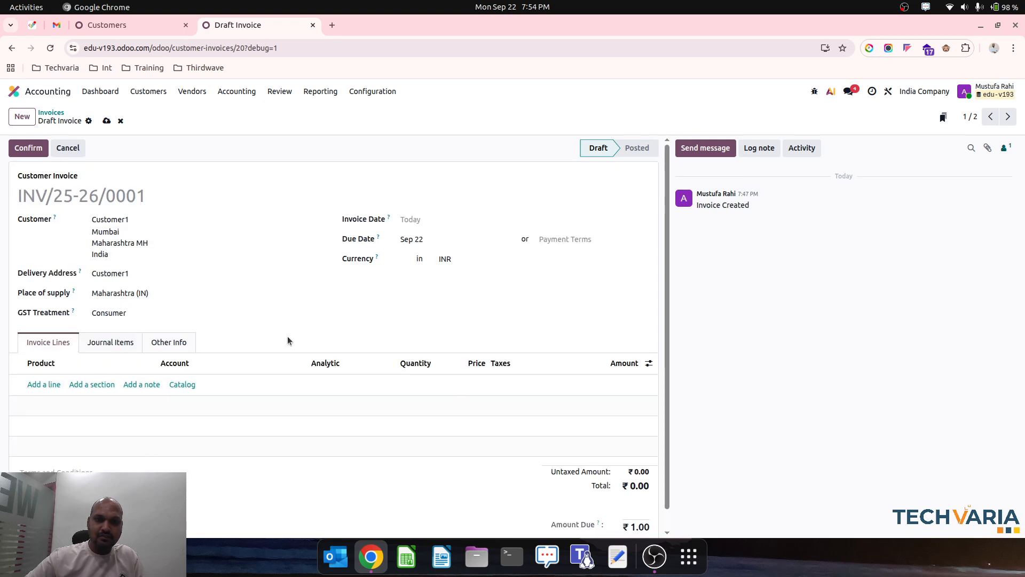
# Step: Add a ₹1 Finished Goods1 line taxed 5% GST S, then review journal items and the invoice's fiscal position
pyautogui.click(44, 383)
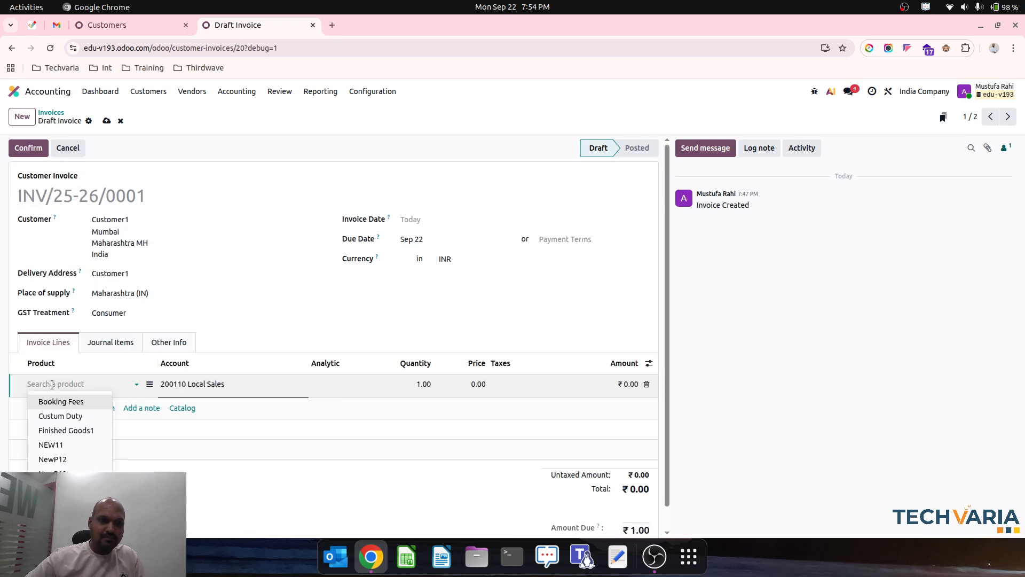
pyautogui.click(66, 429)
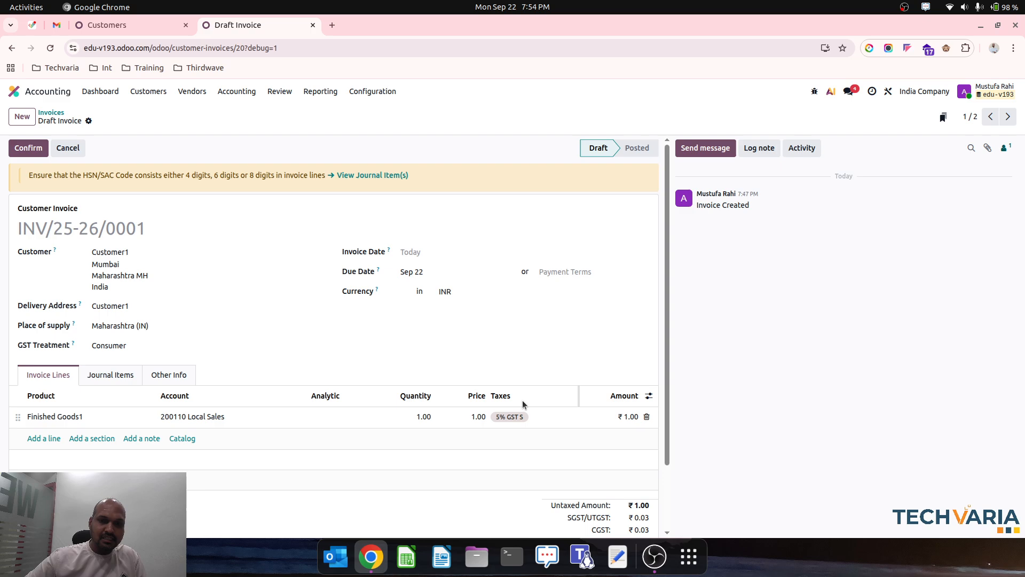
pyautogui.click(110, 375)
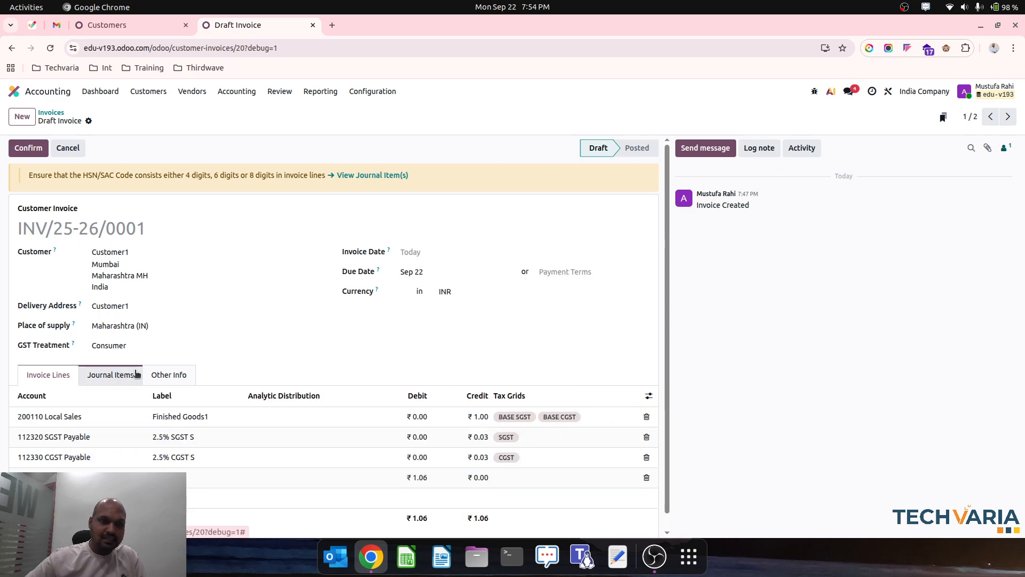
pyautogui.click(168, 375)
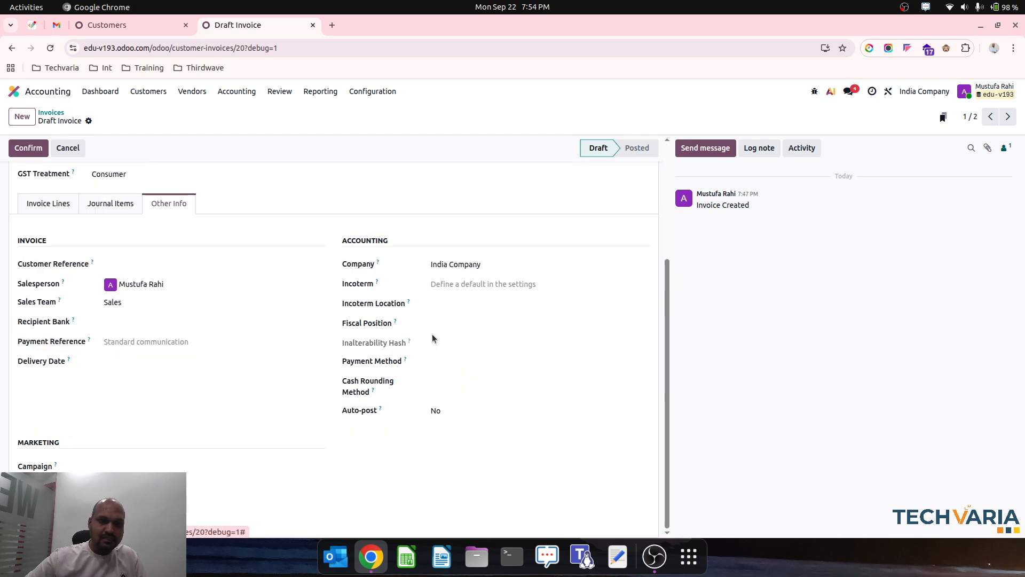
pyautogui.click(536, 323)
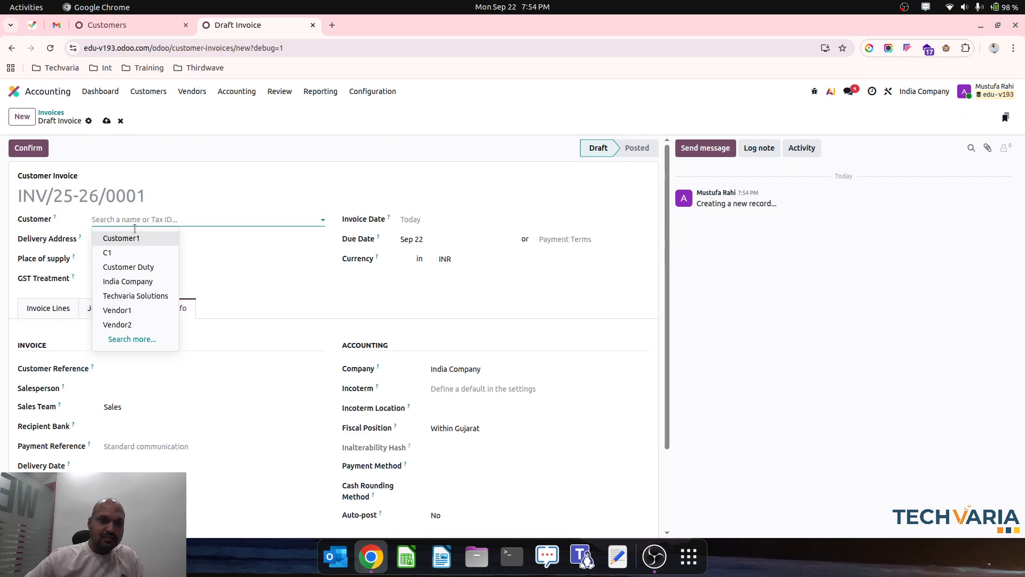
# Step: Bill Customer1 for one NEW11 at Nil Rated tax, then open Customer1's contact showing fiscal position Inter State
pyautogui.click(121, 238)
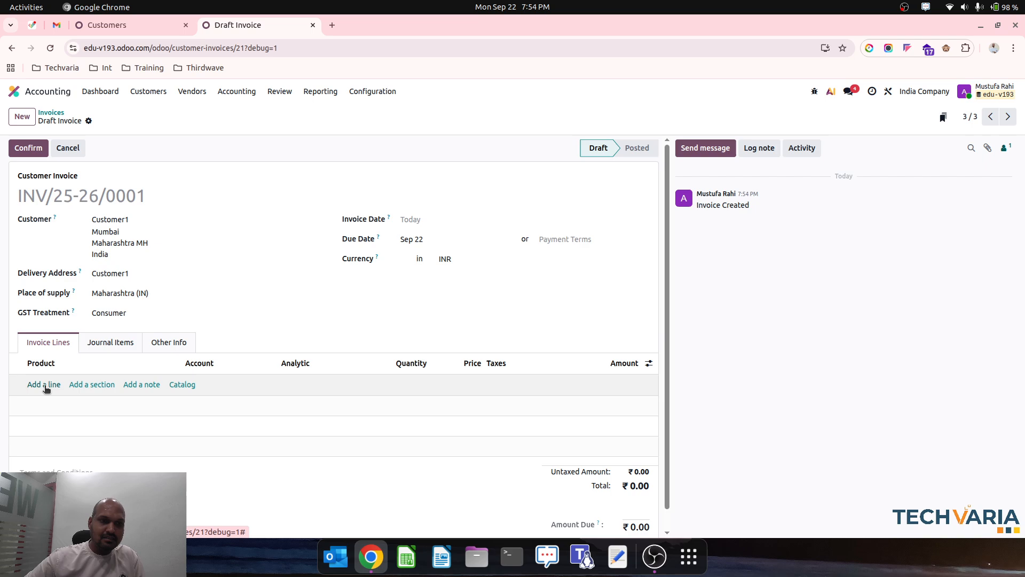
pyautogui.click(44, 383)
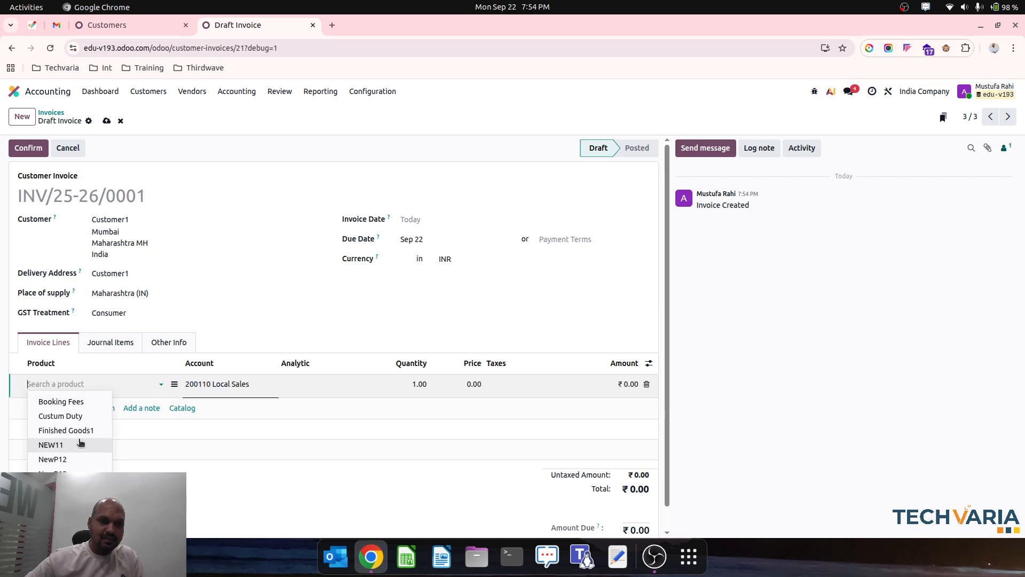
pyautogui.click(51, 445)
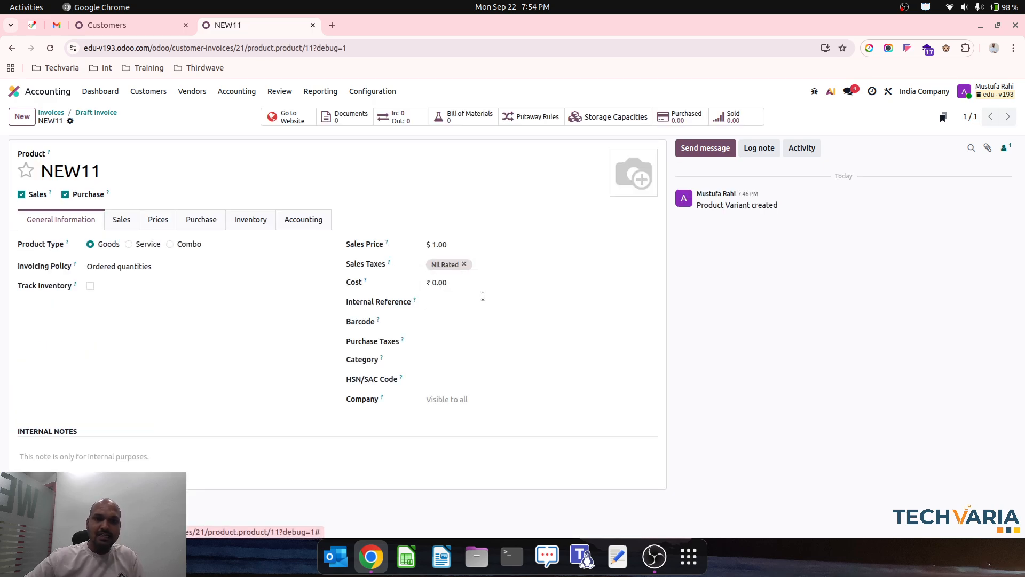
pyautogui.click(536, 301)
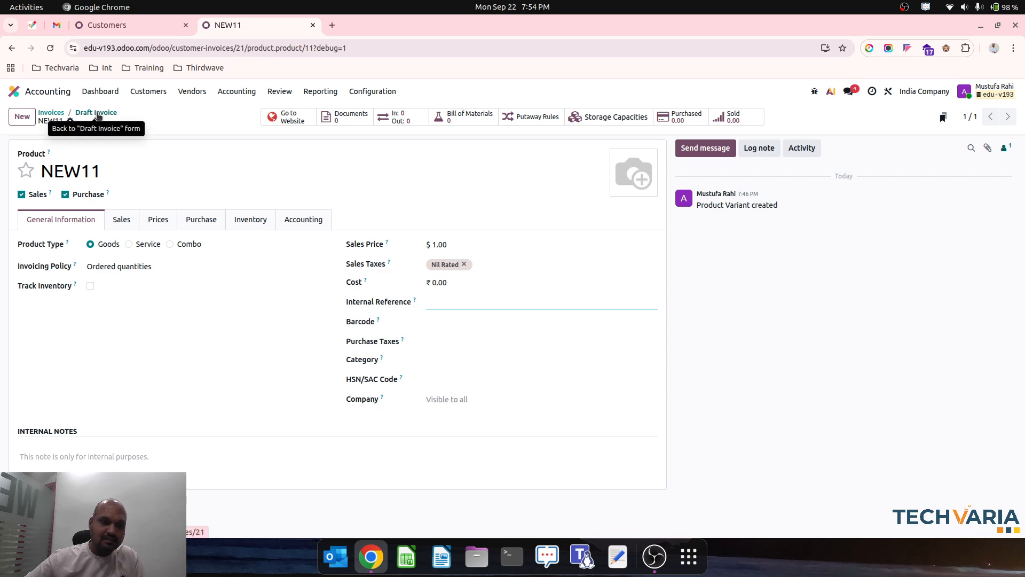
pyautogui.click(96, 113)
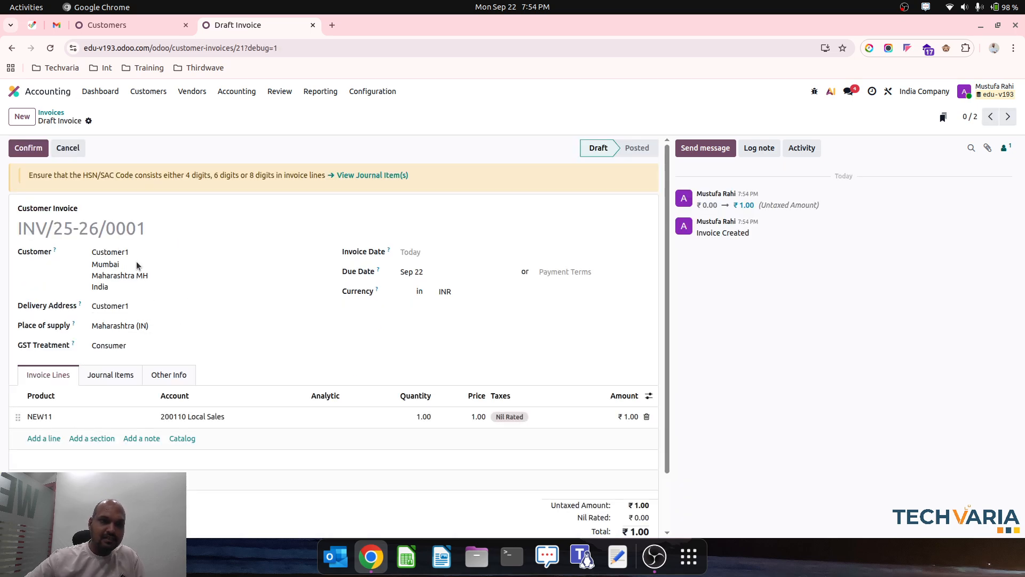
pyautogui.click(110, 252)
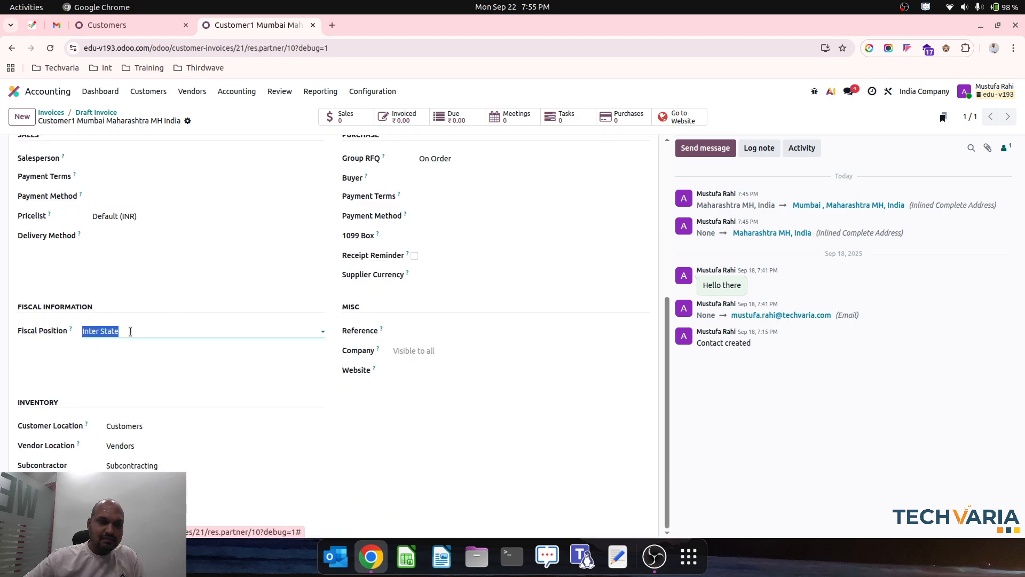
# Step: Review how the Inter State fiscal position maps 5% GST S to 5% IGST S, then return to the fiscal positions list
pyautogui.click(203, 331)
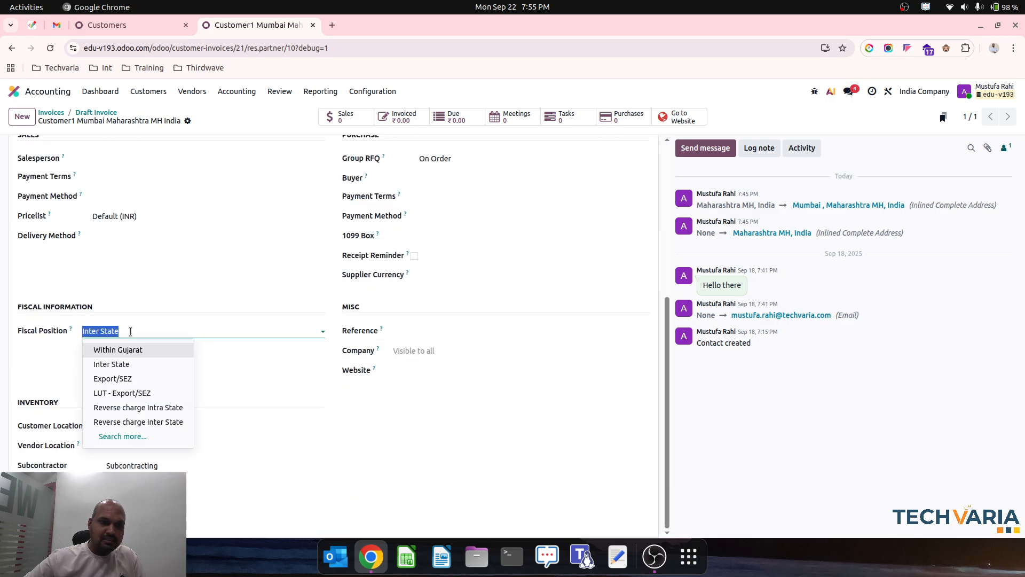
pyautogui.click(106, 25)
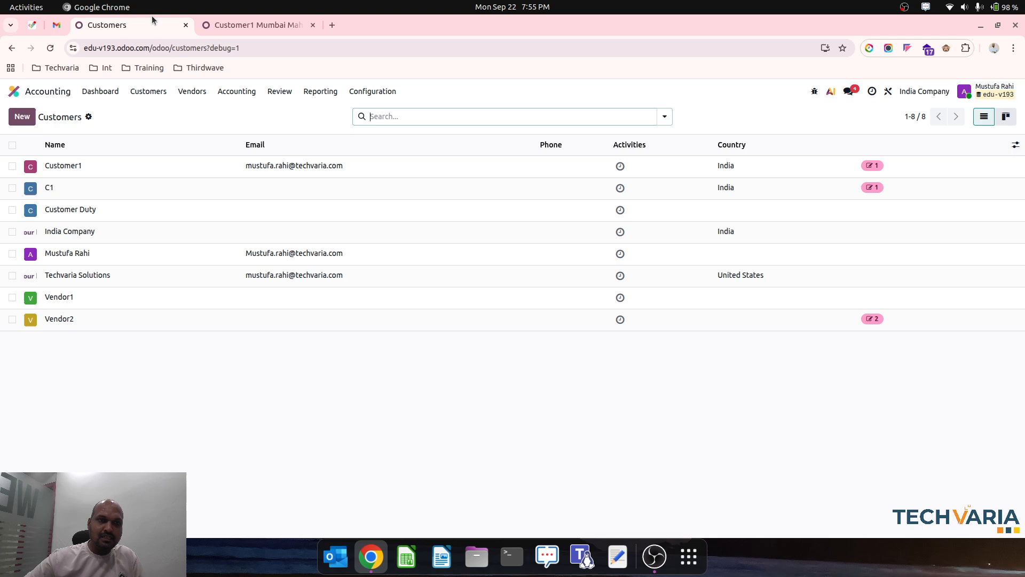
pyautogui.click(372, 91)
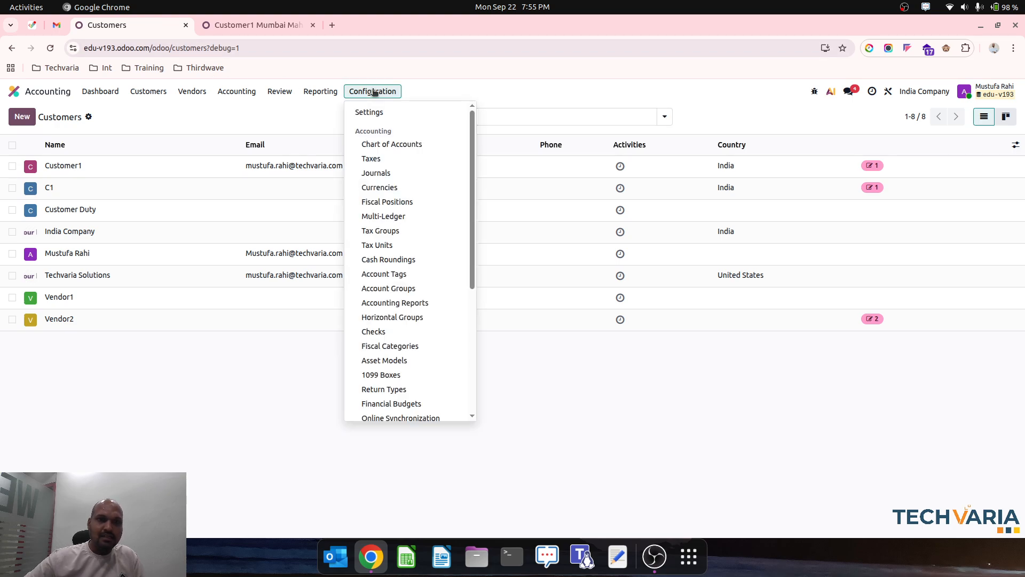
pyautogui.click(386, 202)
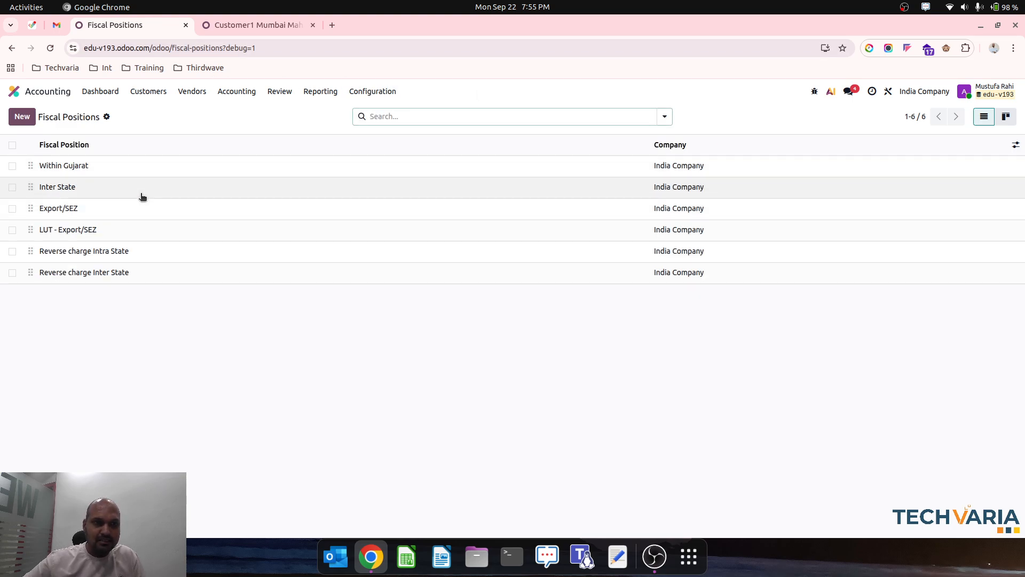
pyautogui.click(58, 186)
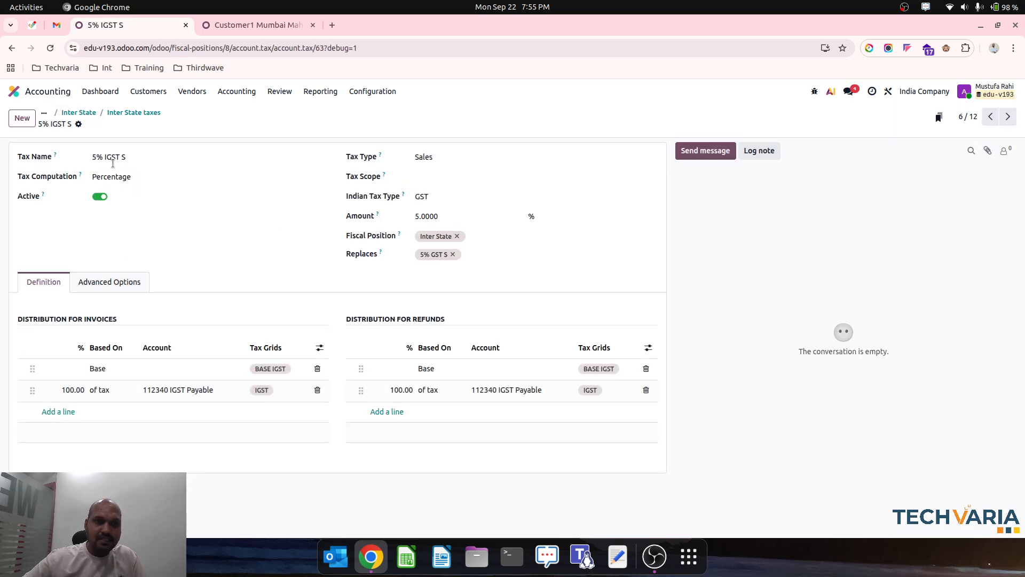
pyautogui.click(256, 24)
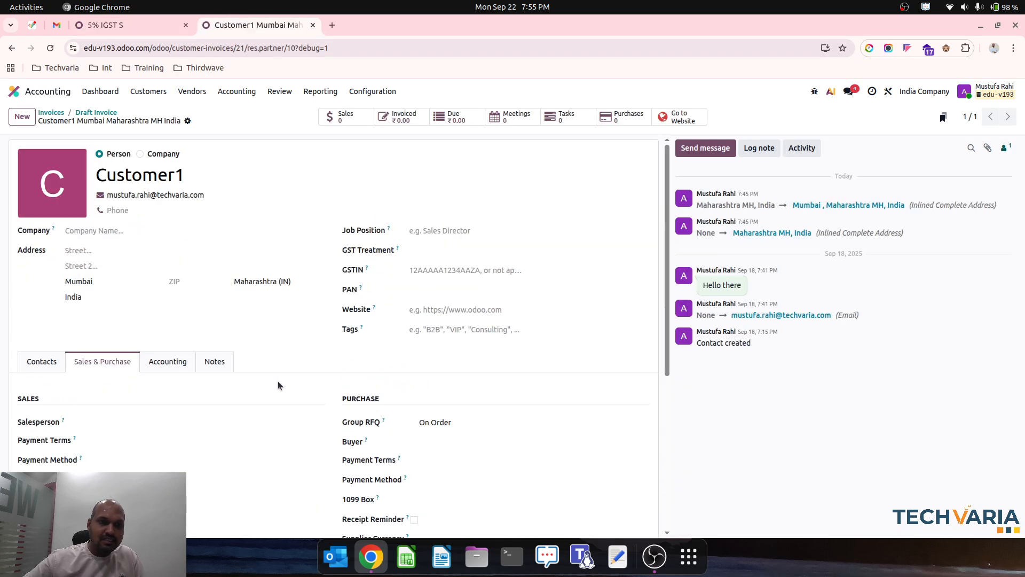
pyautogui.click(206, 178)
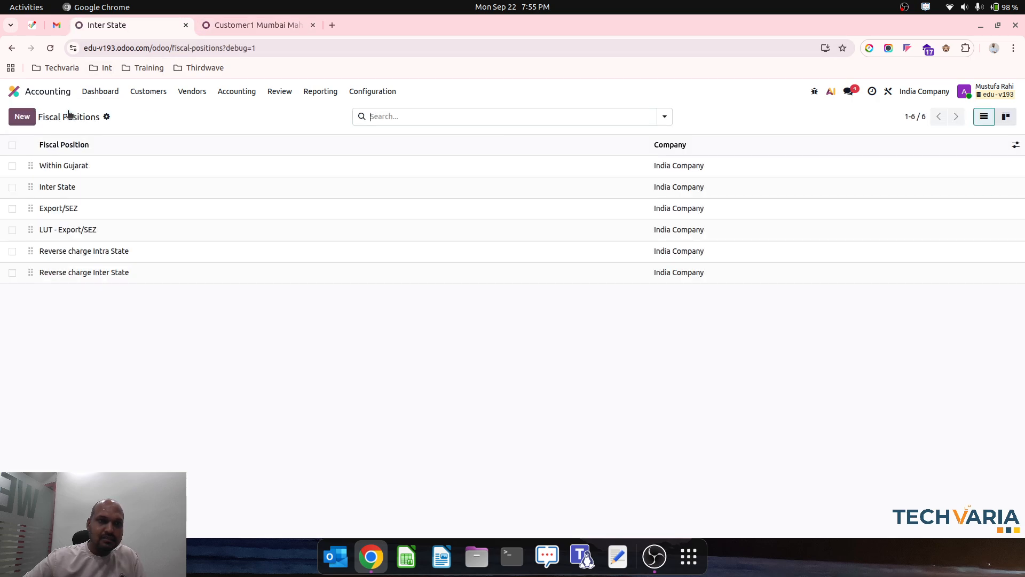
# Step: Bill Customer1 for NewP12 at 5% IGST S, save, and review the Other Info fiscal position
pyautogui.click(147, 91)
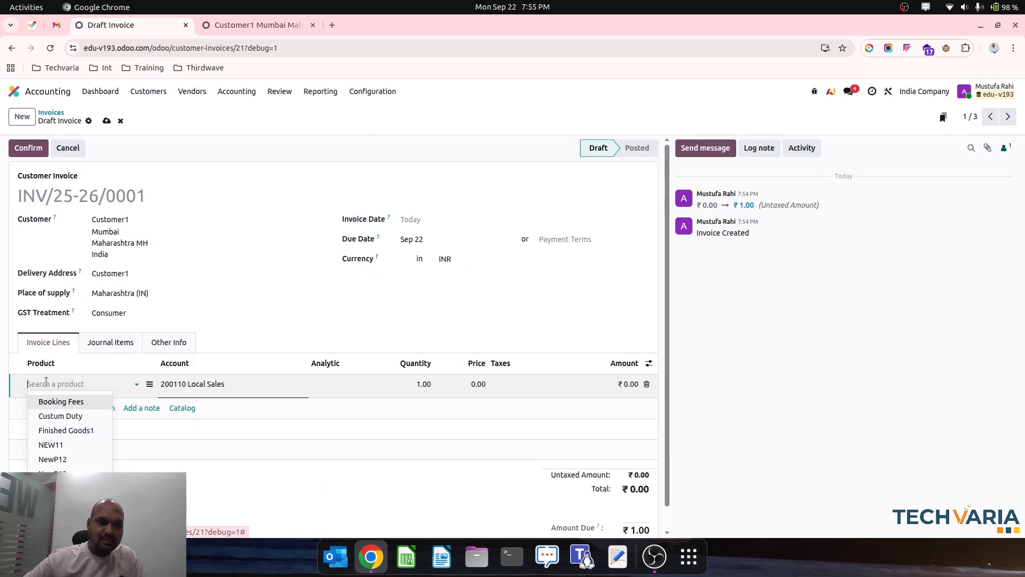
pyautogui.click(50, 444)
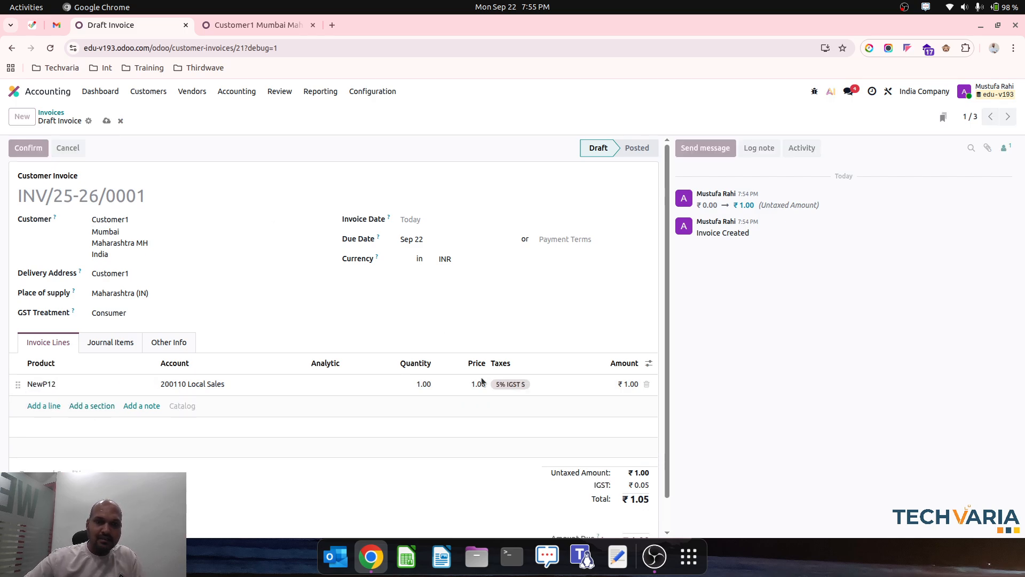
pyautogui.click(28, 147)
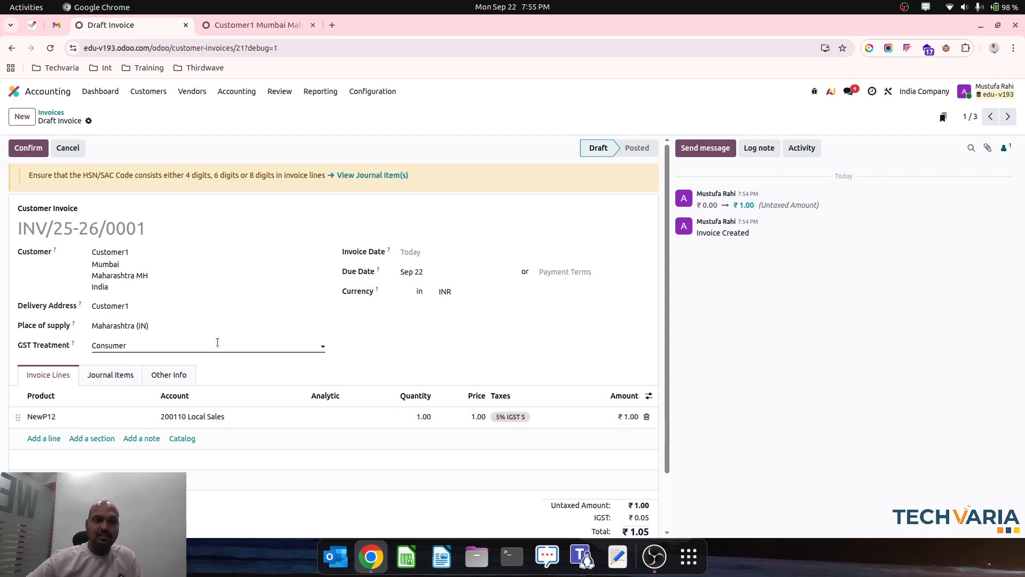
pyautogui.click(167, 375)
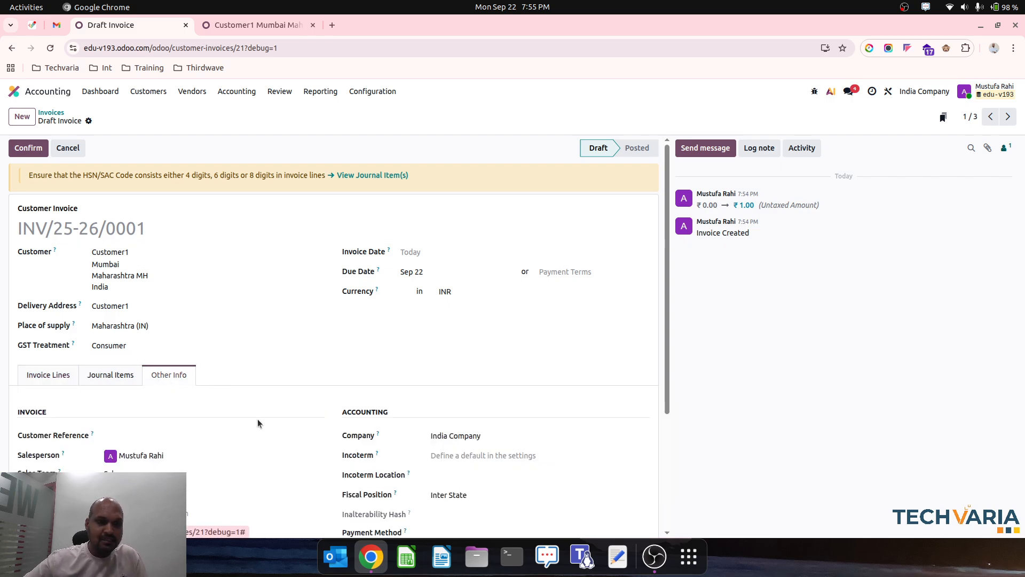
pyautogui.scroll(-3)
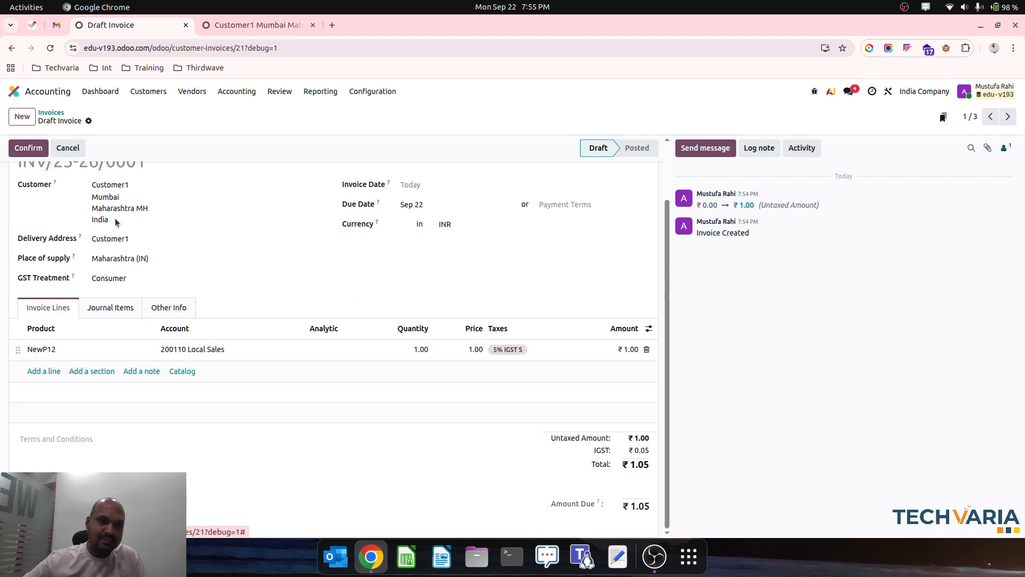
# Step: Start a new customer invoice for C1 with NewP12 carrying RC - New Tax
pyautogui.click(21, 116)
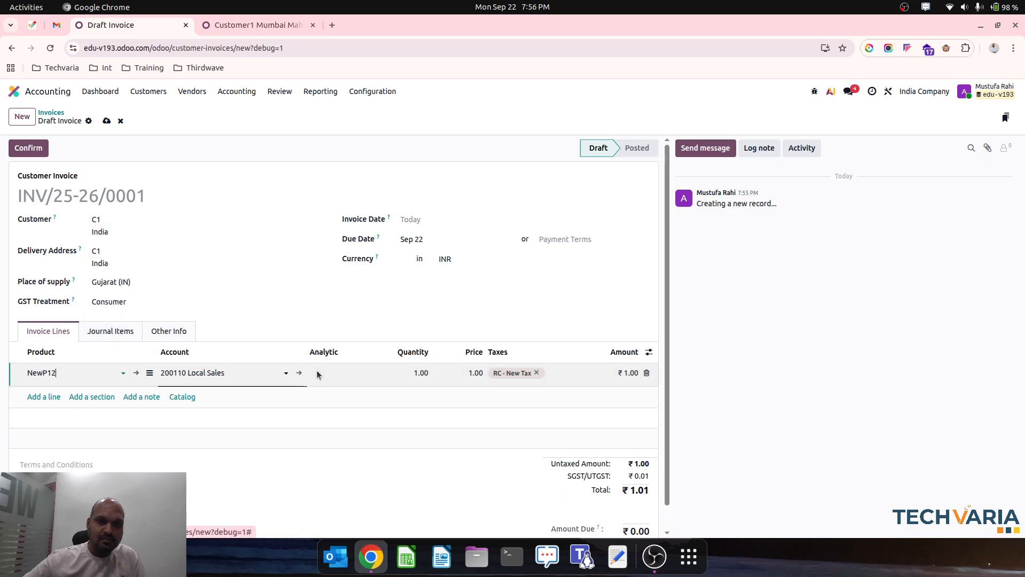
# Step: Save the C1 invoice and view journal items posting ₹0.01 RC - New Tax to 112370 GST RCM Control Account
pyautogui.click(319, 240)
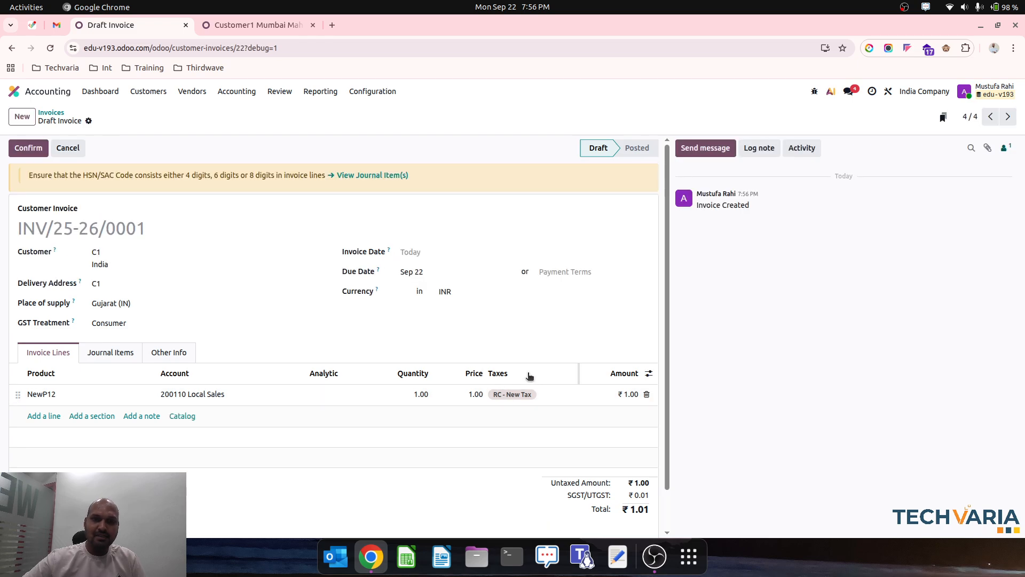
pyautogui.click(110, 351)
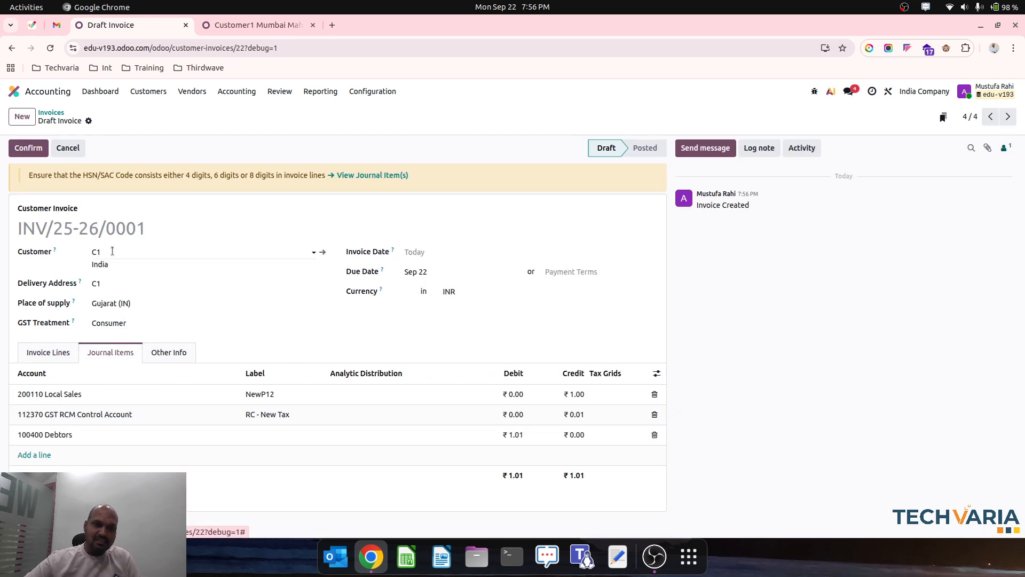
# Step: Review C1's contact sales and purchase settings, then return to the invoice lines
pyautogui.click(321, 251)
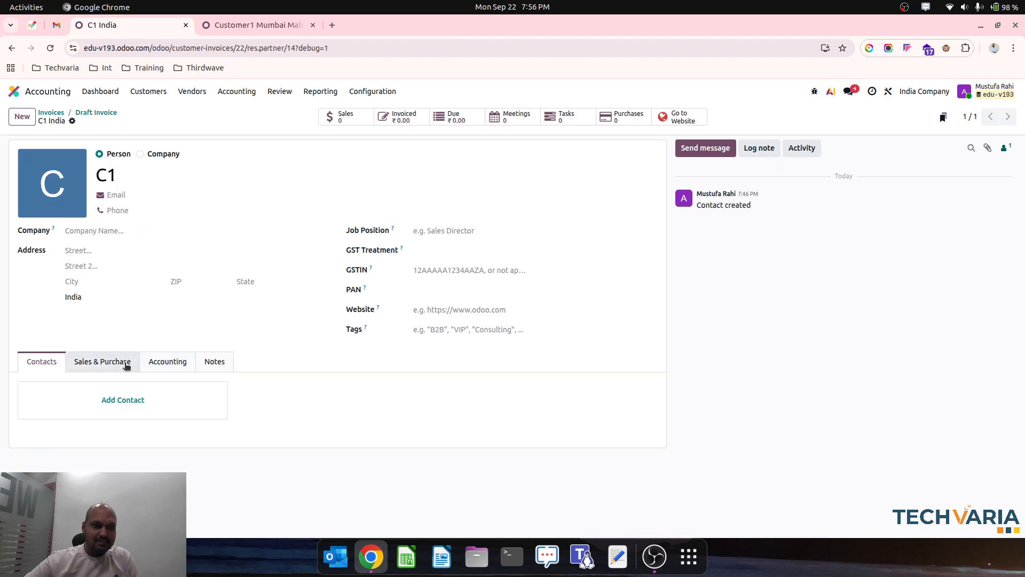
pyautogui.click(102, 361)
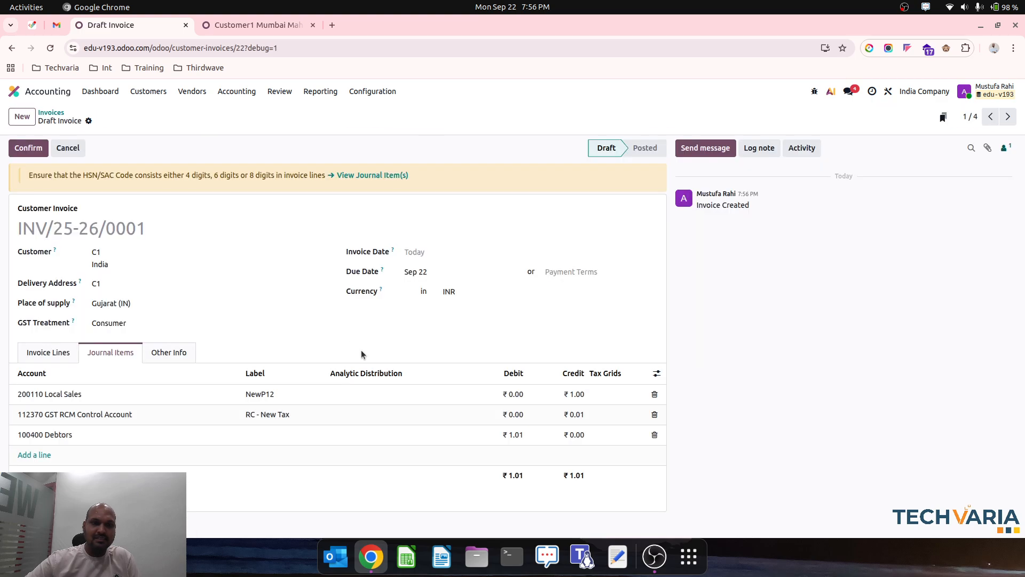
pyautogui.click(48, 353)
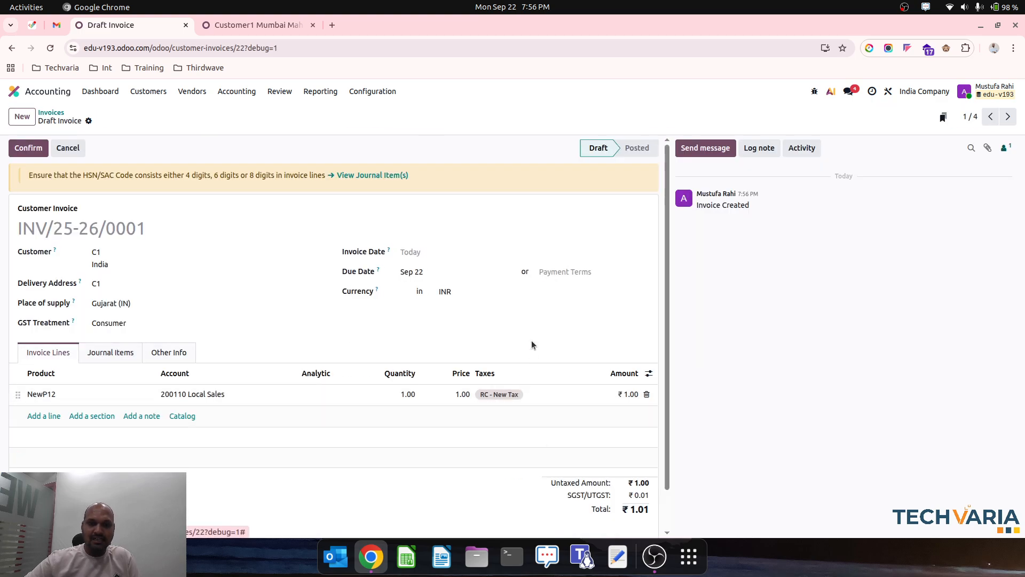
pyautogui.moveTo(535, 335)
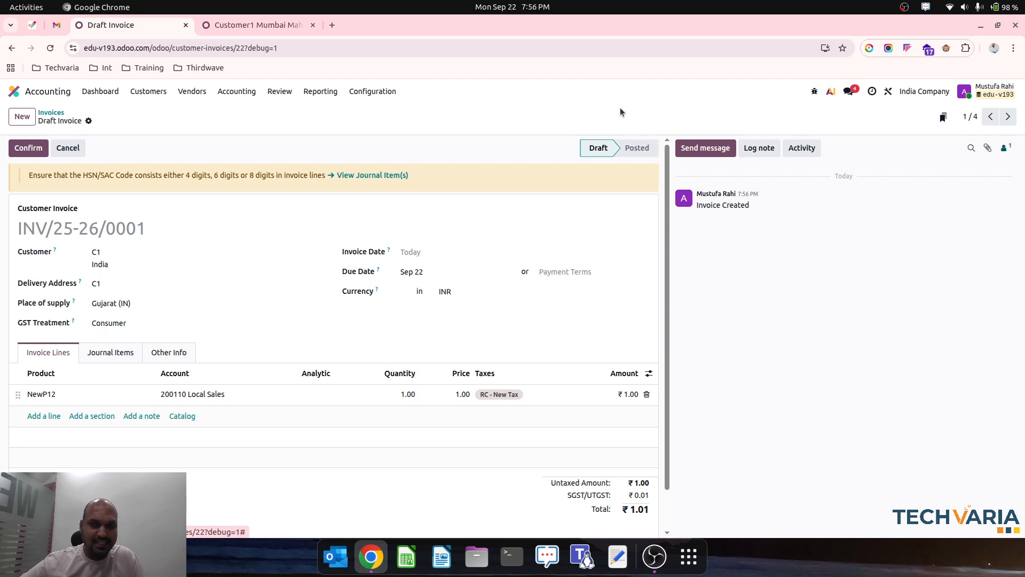
pyautogui.moveTo(734, 119)
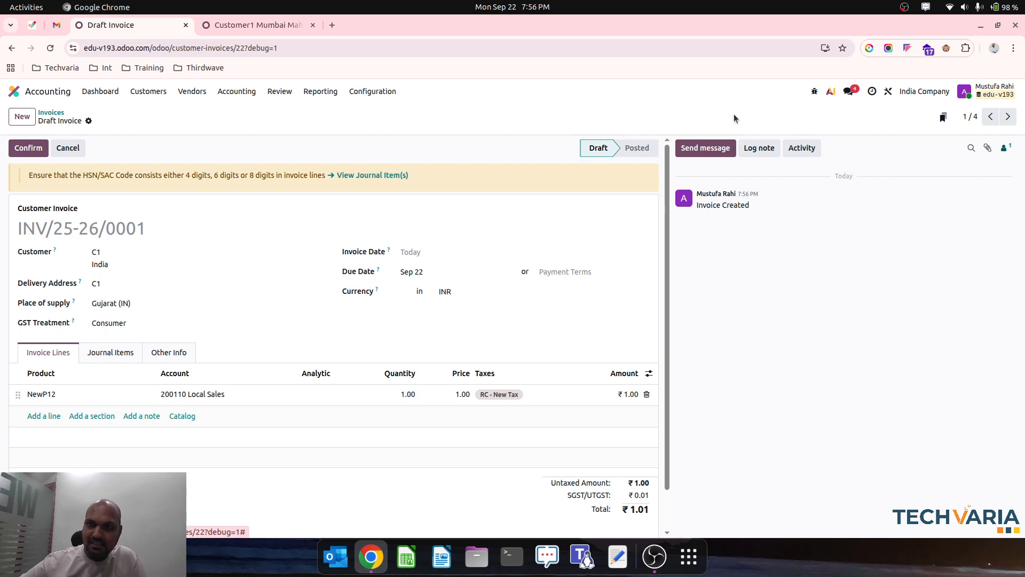